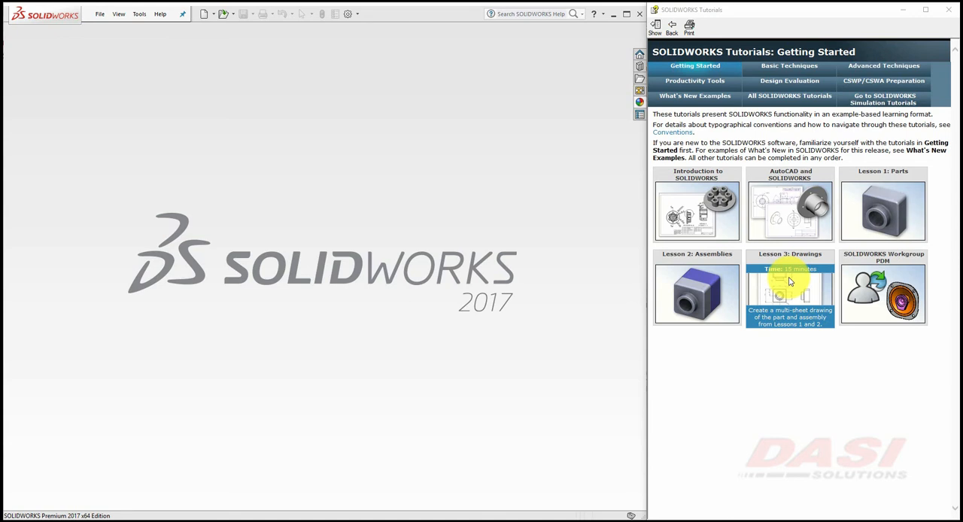
Step: Go to Lesson 3: Drawings and its 'Setting Up the Tutorial Template' topic
left_click(788, 294)
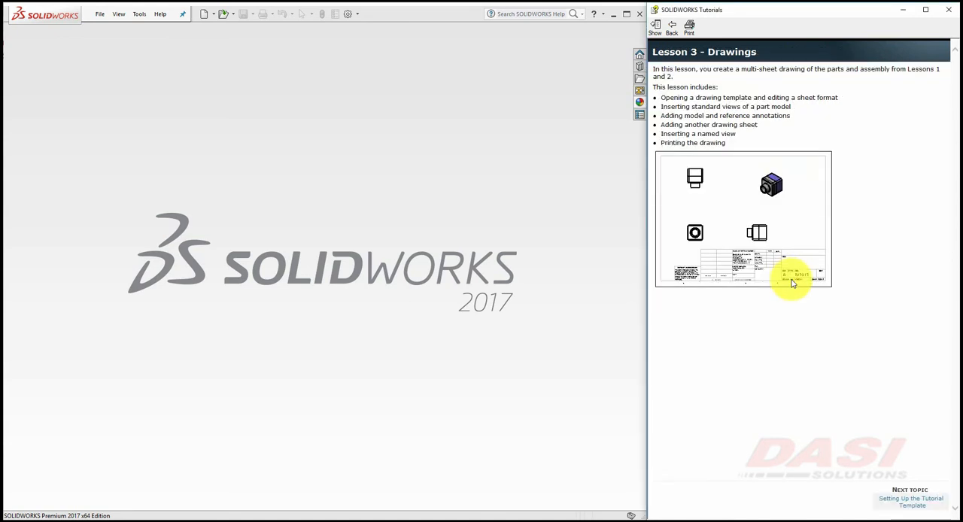
mouse_move(668, 178)
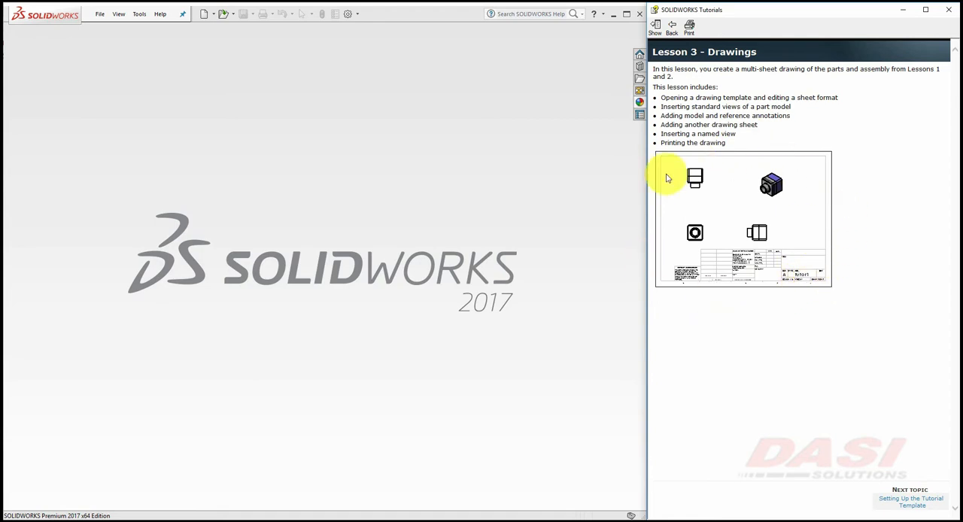
mouse_move(745, 306)
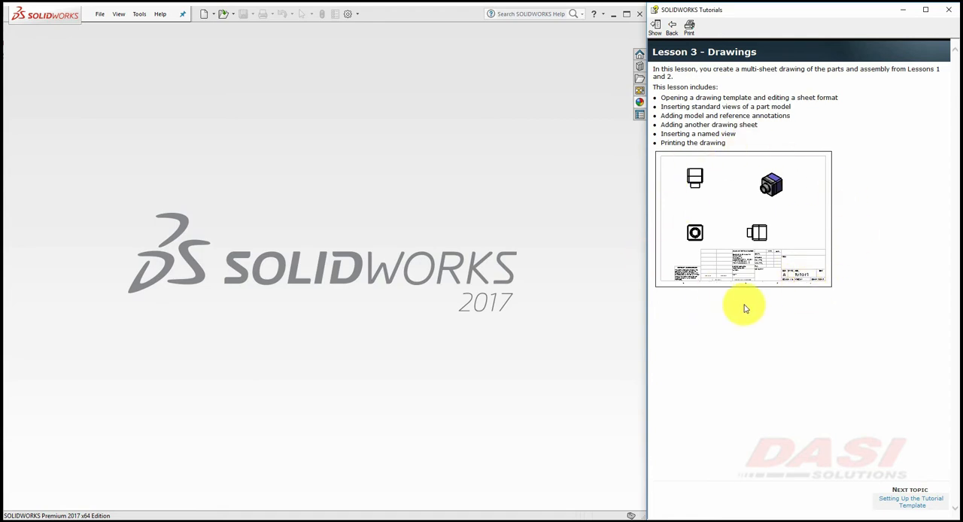
mouse_move(927, 476)
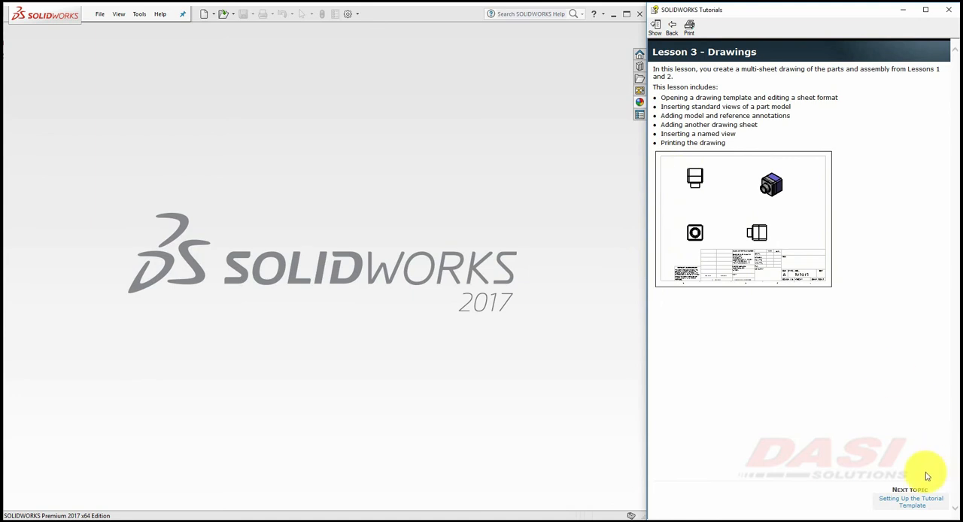
left_click(910, 500)
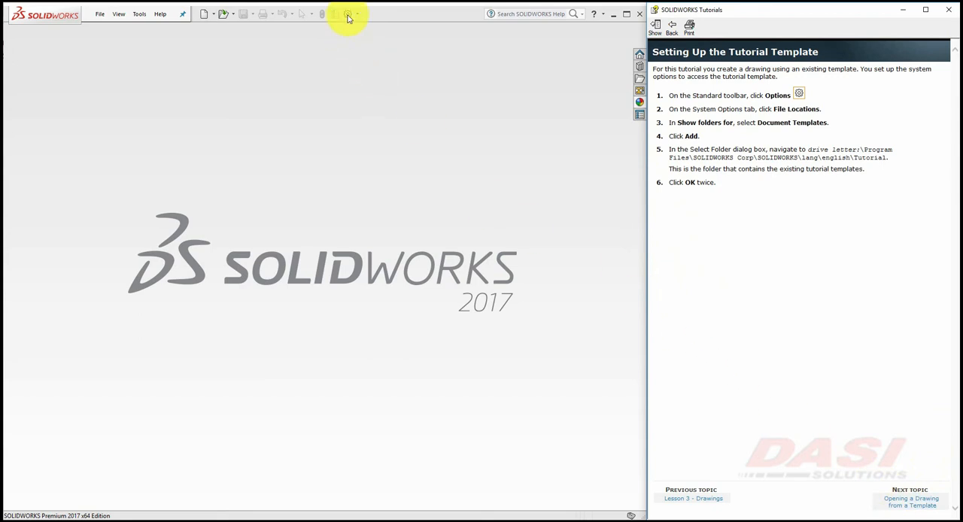
Step: Add the lang\english\Tutorial folder to Document Templates under File Locations and confirm
left_click(345, 14)
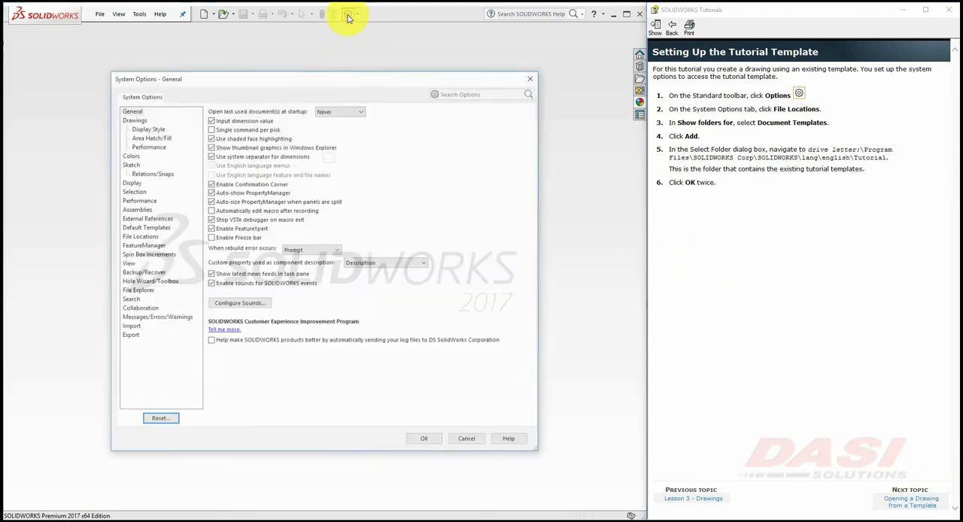
left_click(139, 236)
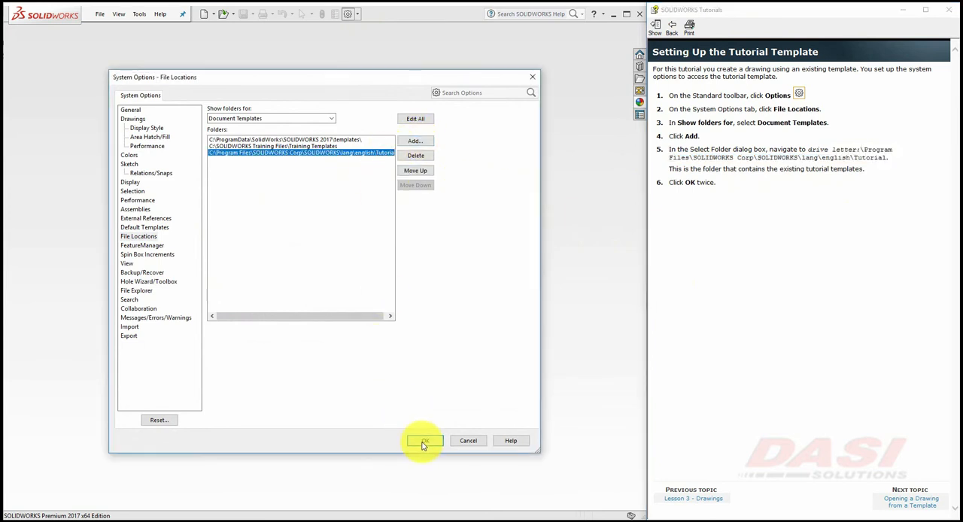
left_click(425, 439)
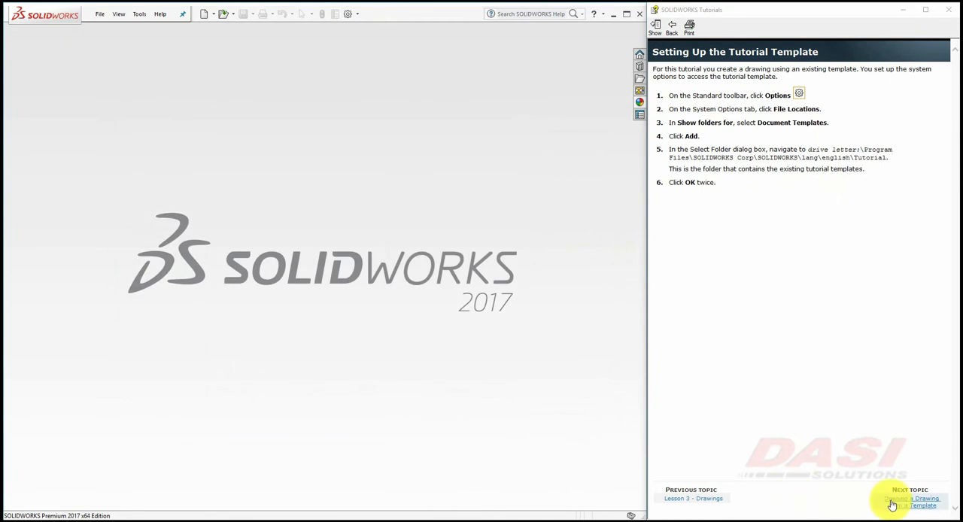
Step: Create a new drawing from the 'draw' template on the Tutorial tab
left_click(912, 502)
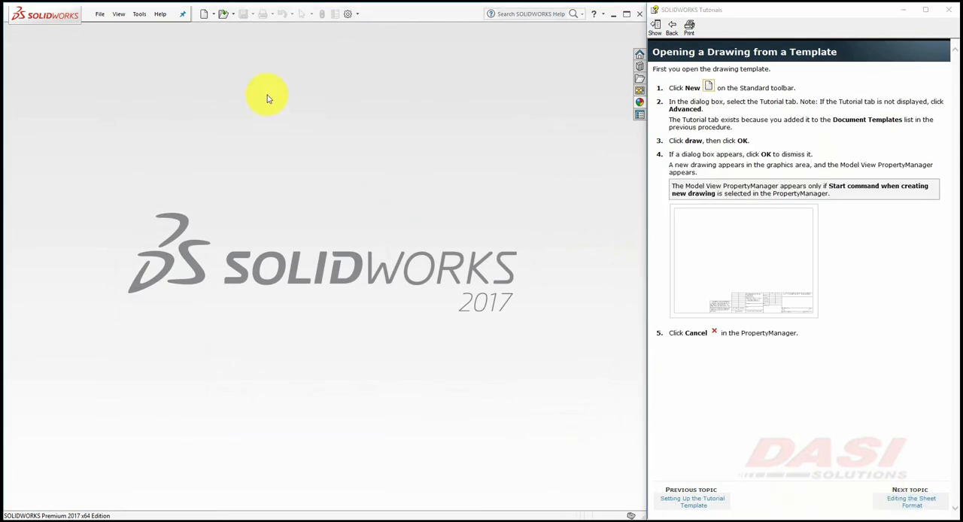
left_click(204, 15)
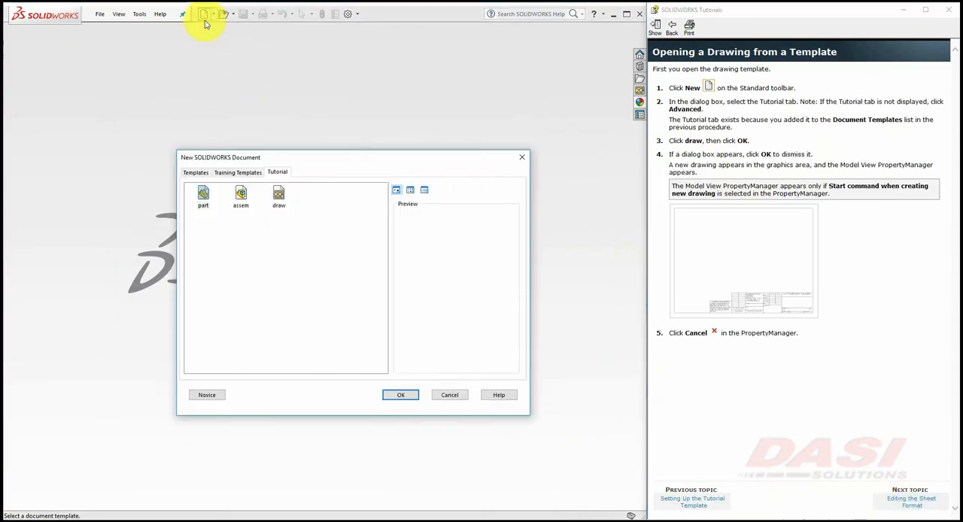
left_click(279, 196)
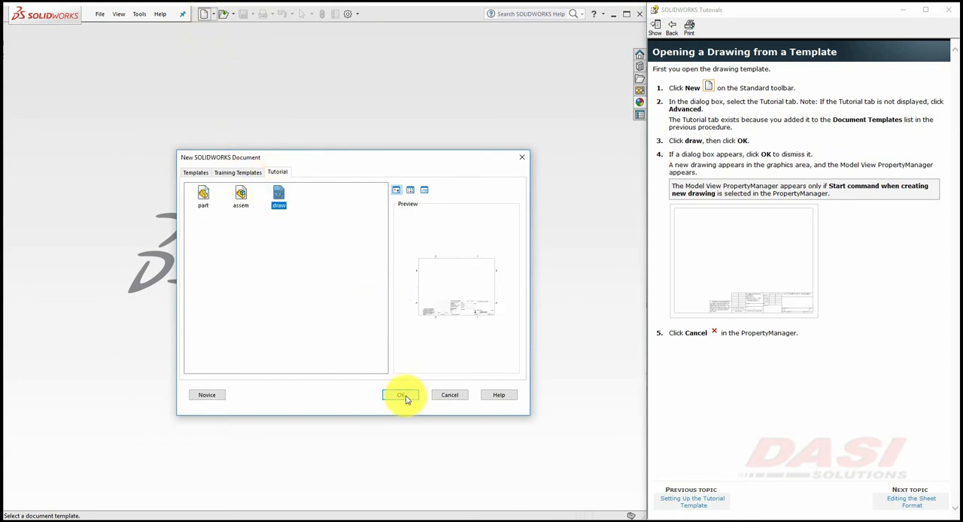
left_click(400, 395)
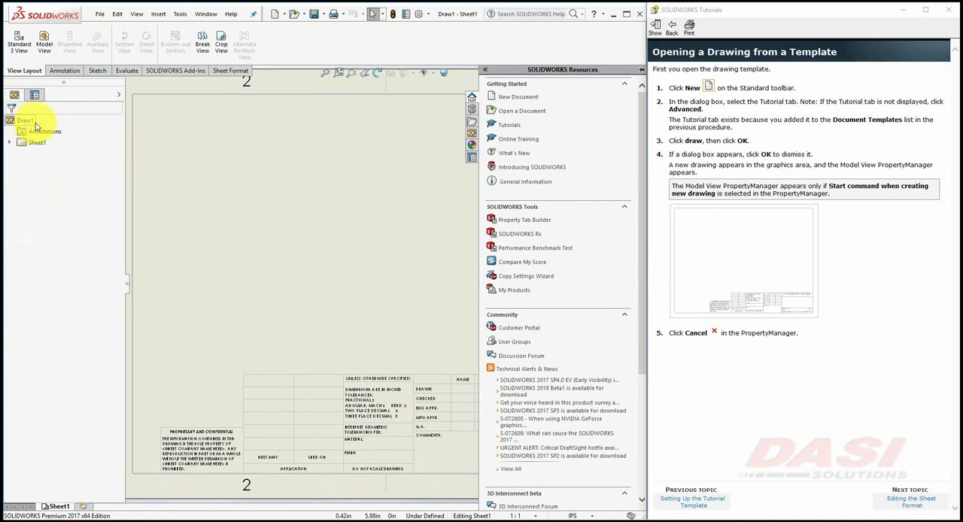
Step: Cancel the Model View insertion so the blank Draw1 sheet shows whole
left_click(912, 503)
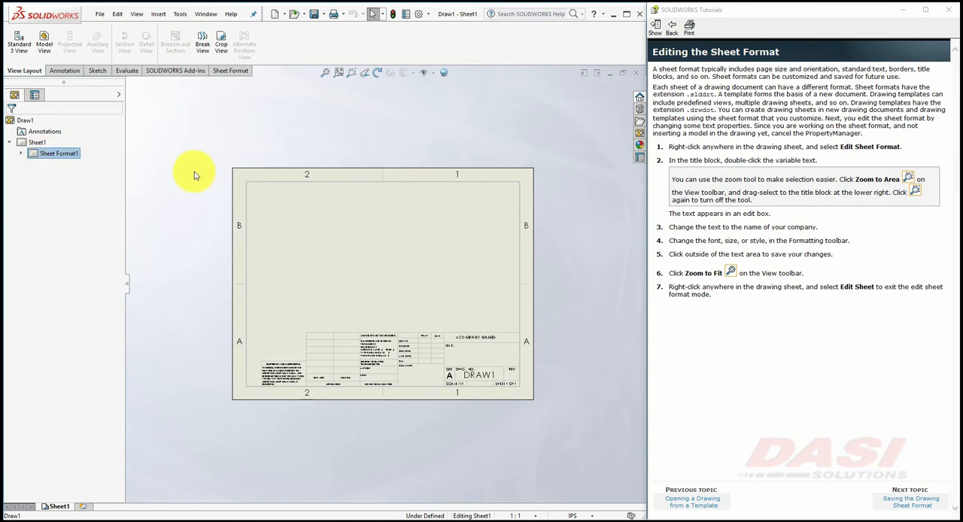
mouse_move(244, 382)
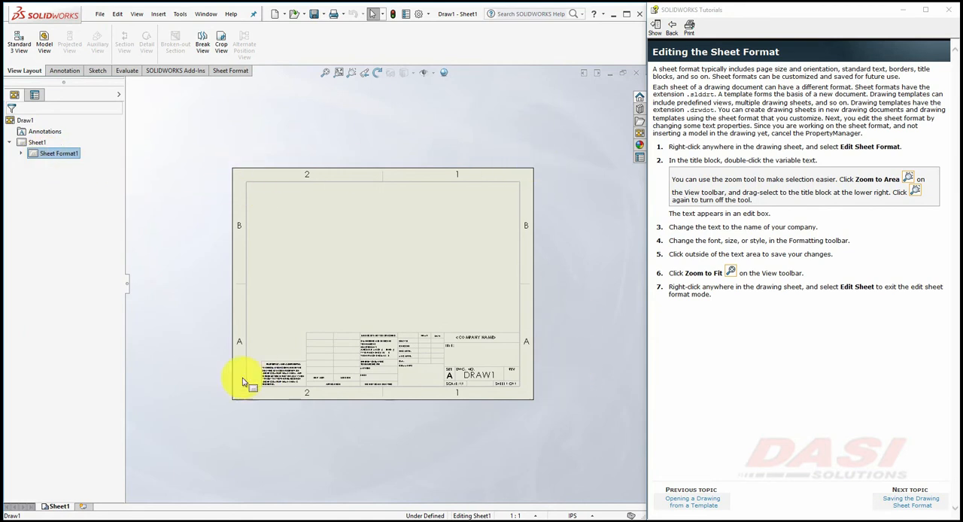
mouse_move(229, 220)
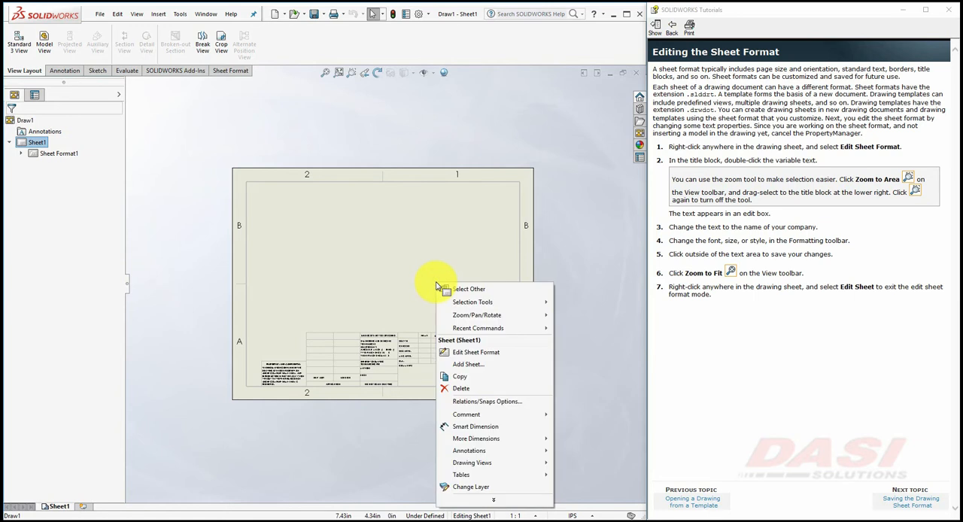
mouse_move(475, 352)
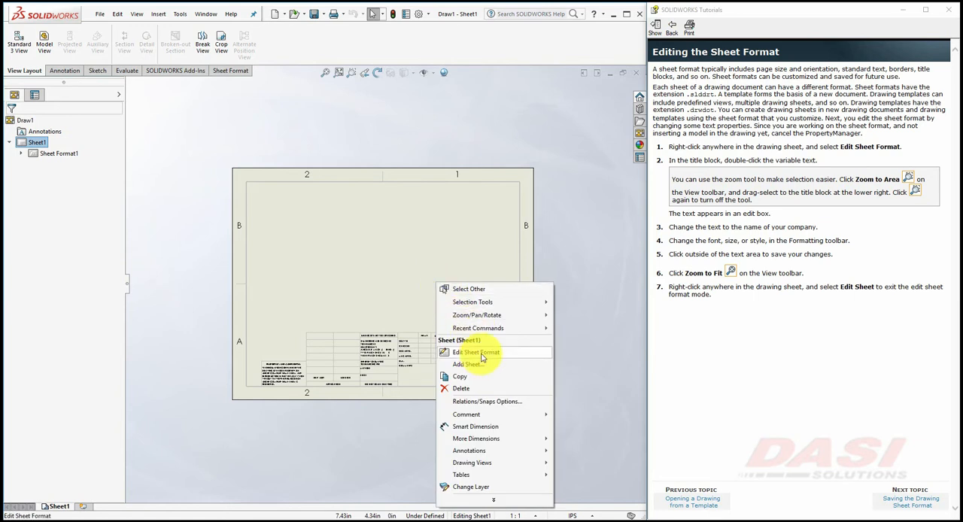
Step: Edit the sheet format and change the <COMPANY NAME> title-block text to 'DASI Solutions'
left_click(478, 352)
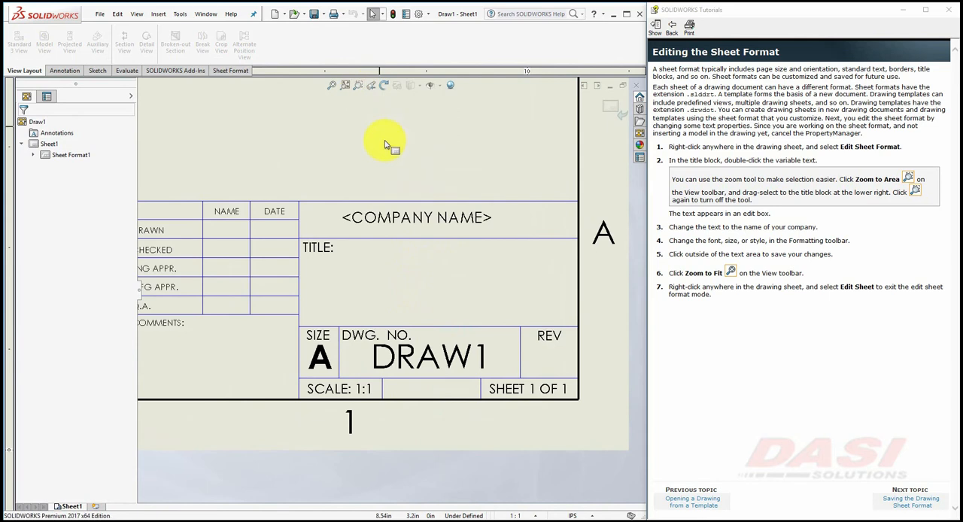
mouse_move(400, 219)
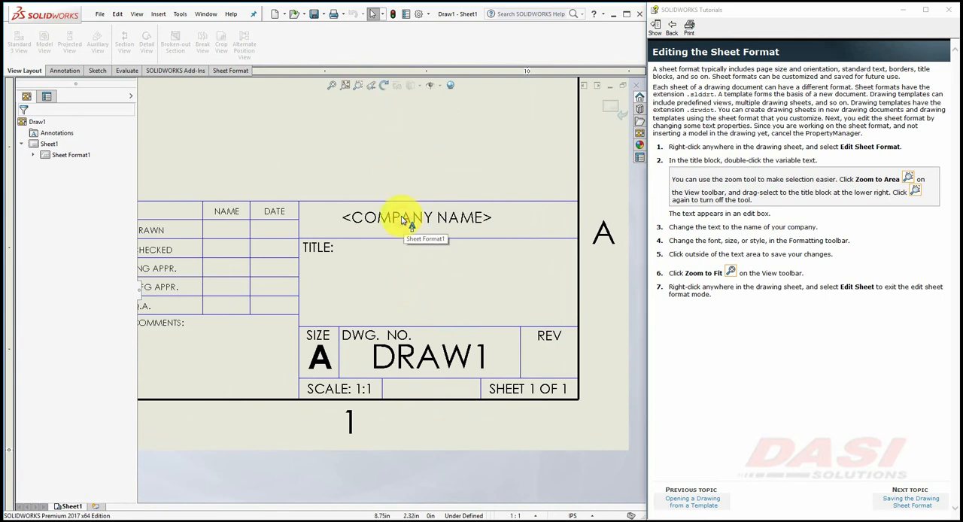
double_click(417, 217)
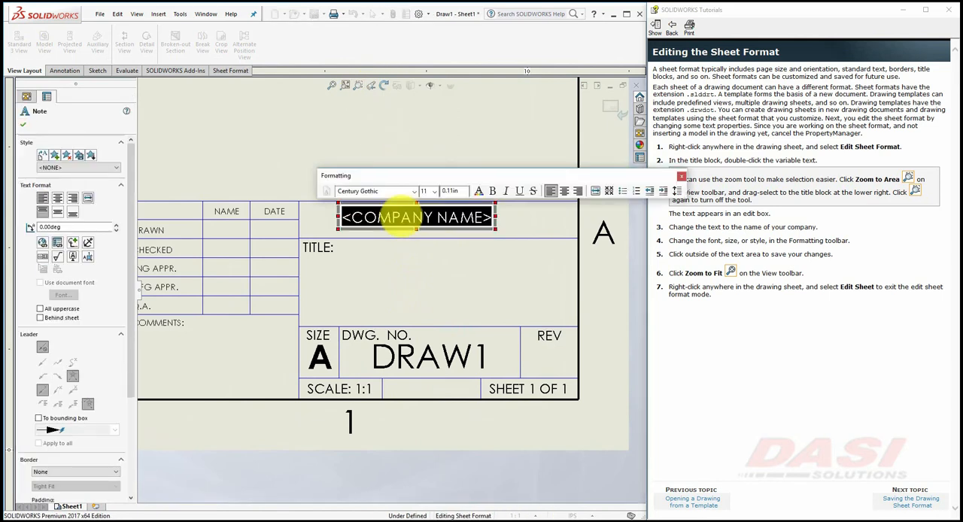
type("DASI Solutions")
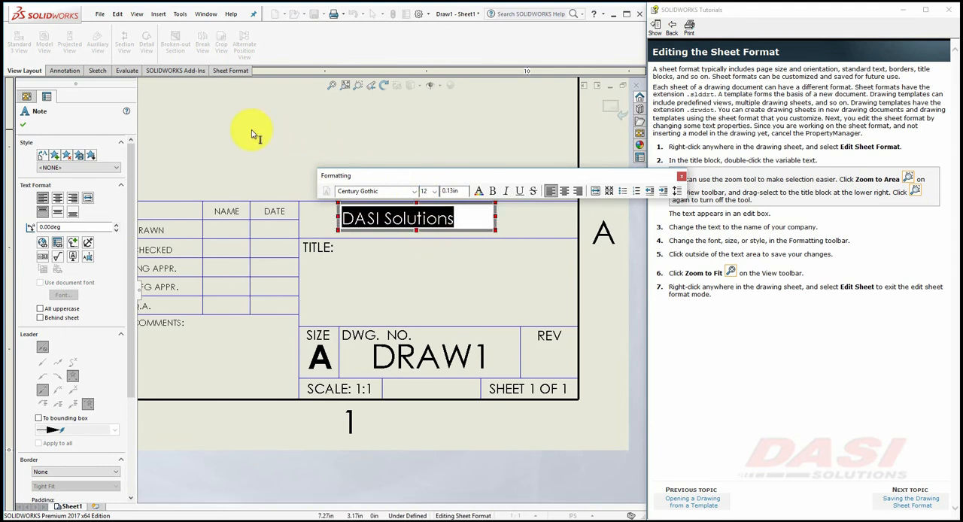
right_click(253, 135)
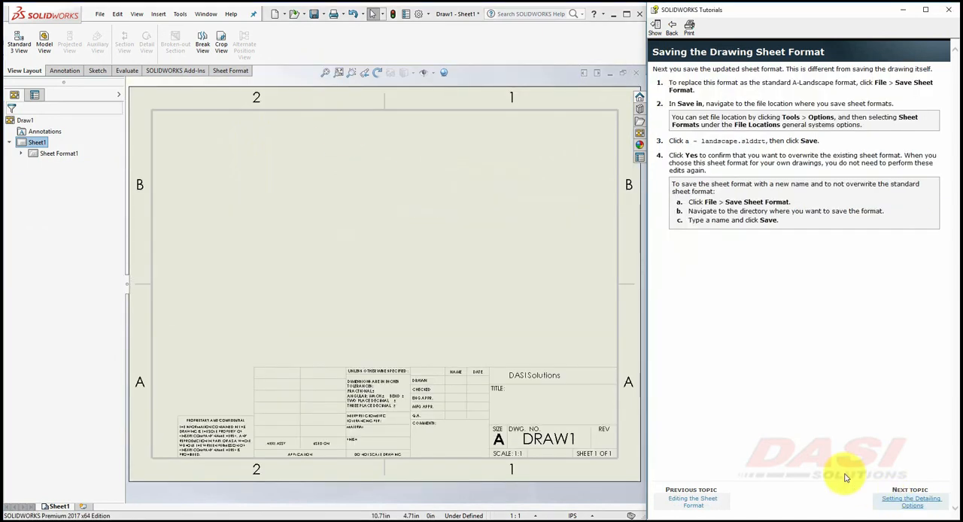
Step: Save the sheet format via File > Save Sheet Format as a new file named 'tutorial'
left_click(102, 13)
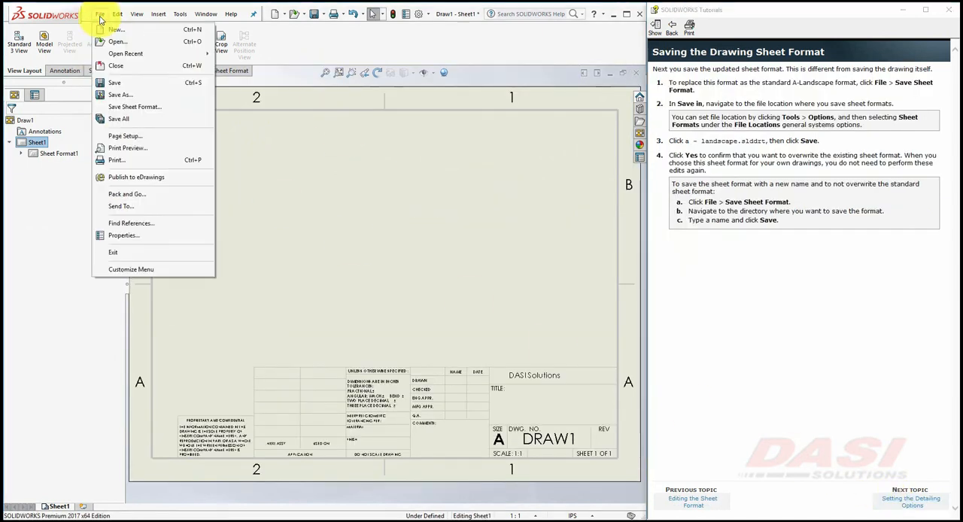
mouse_move(134, 106)
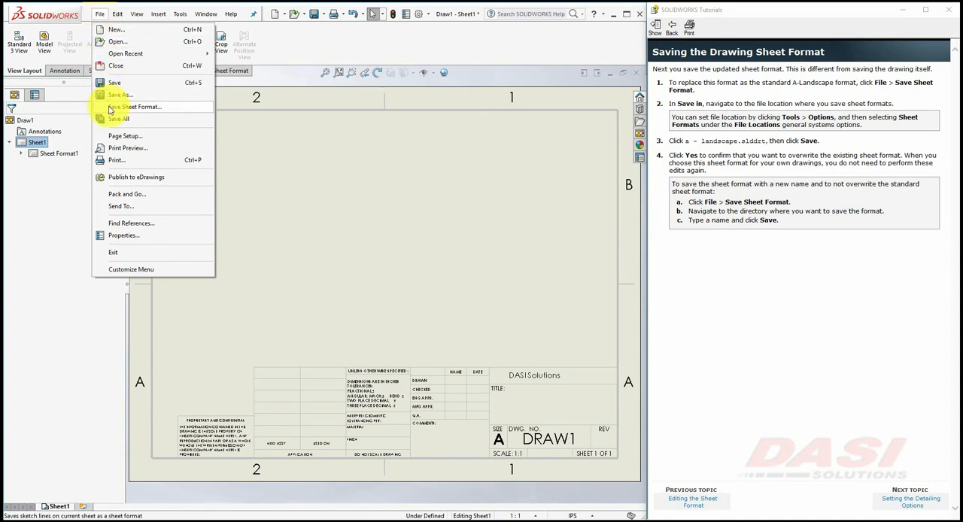
left_click(136, 105)
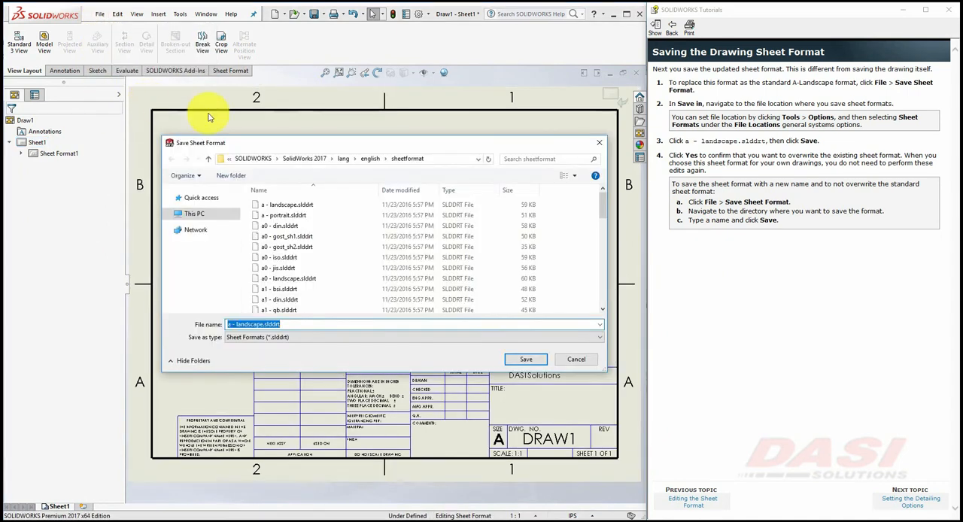
left_click(353, 159)
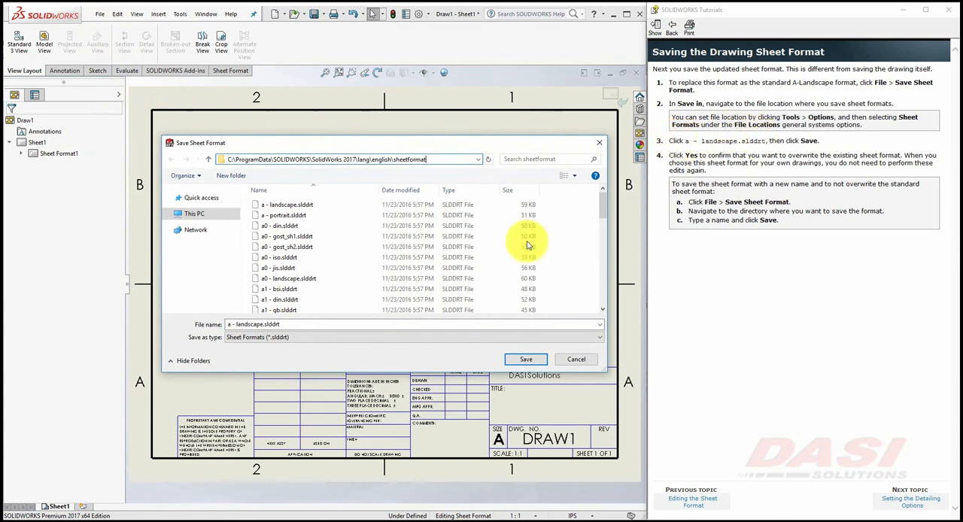
left_click(292, 325)
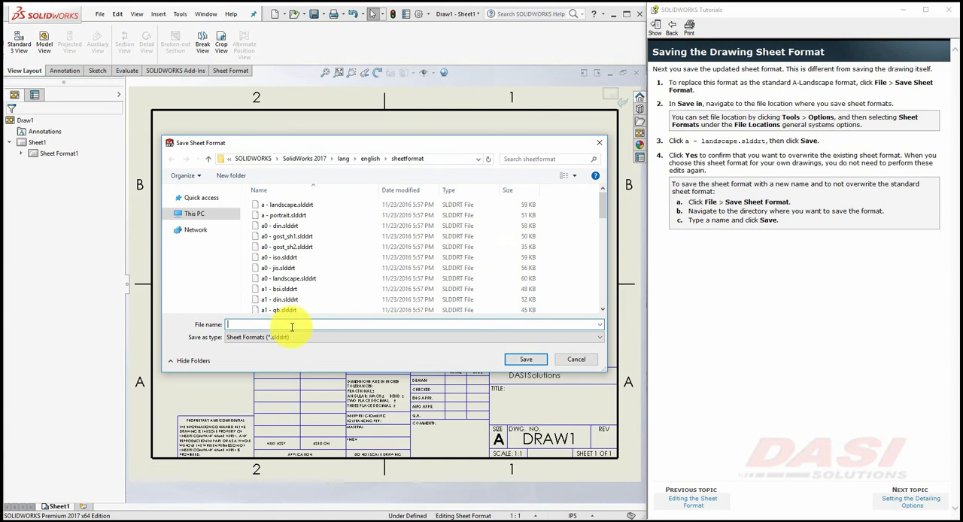
type("tutorial")
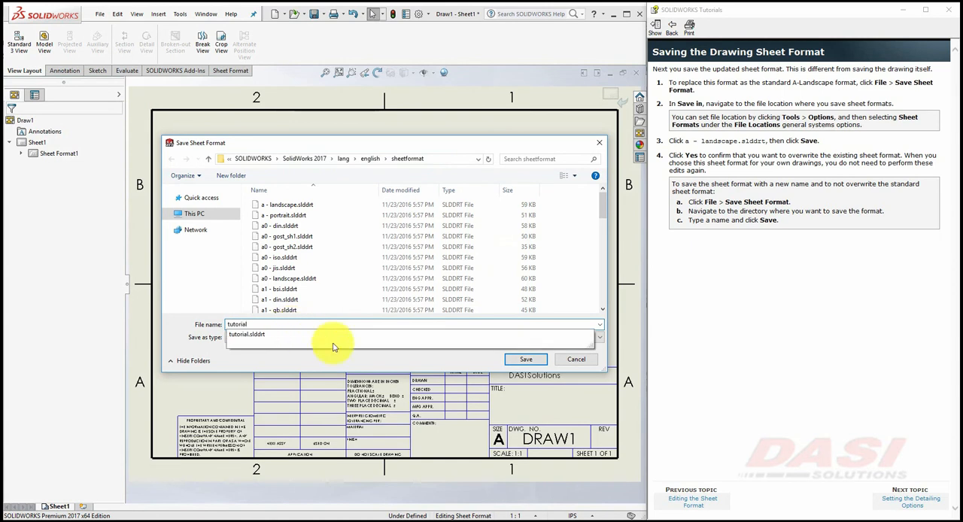
left_click(526, 358)
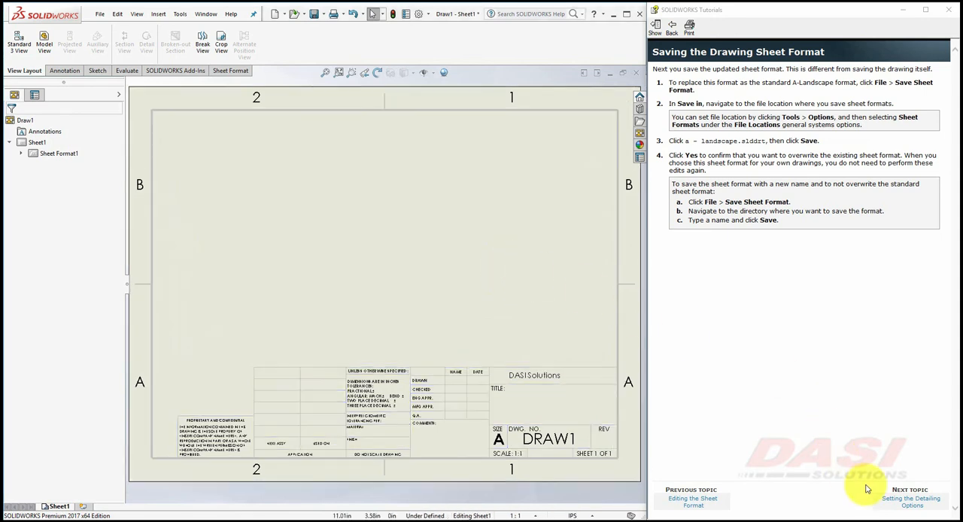
Step: In Document Properties, set the annotation font to 12-point Century Gothic
left_click(912, 501)
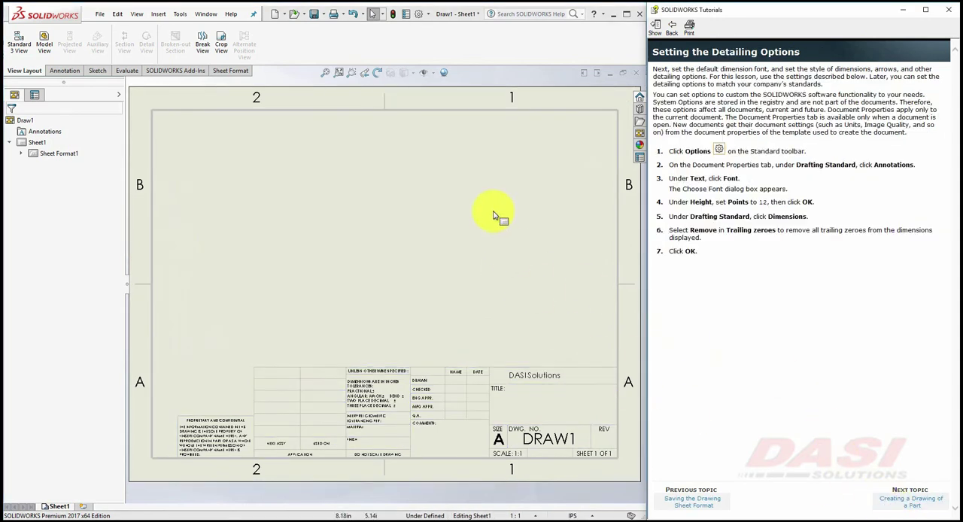
left_click(401, 14)
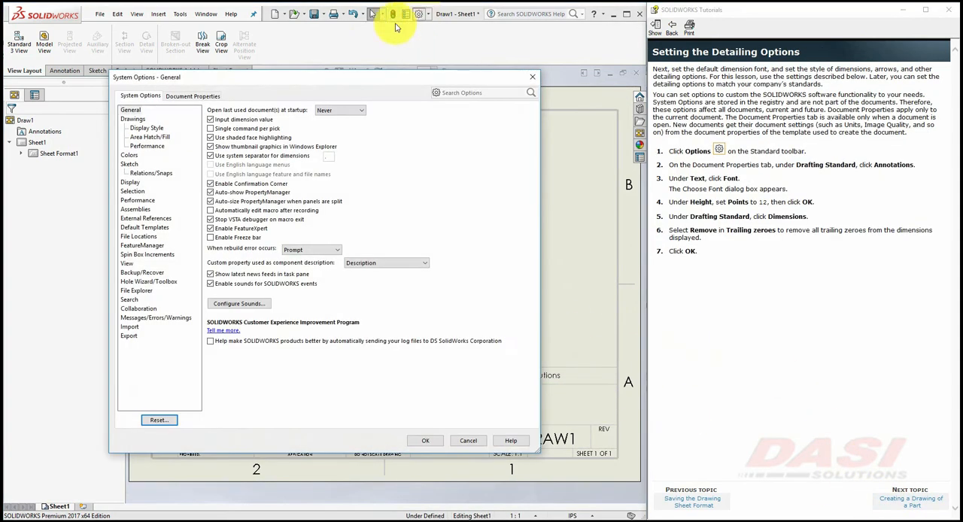
left_click(193, 96)
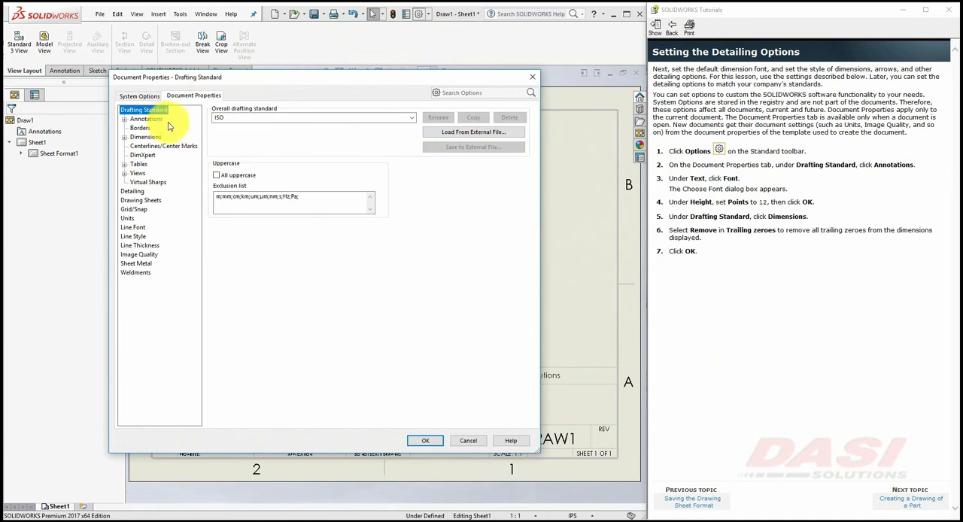
left_click(144, 119)
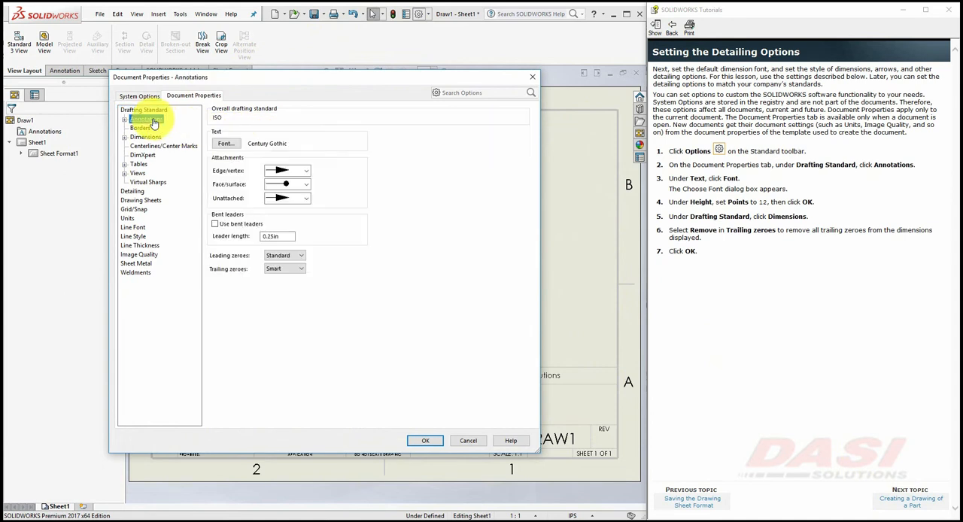
left_click(225, 143)
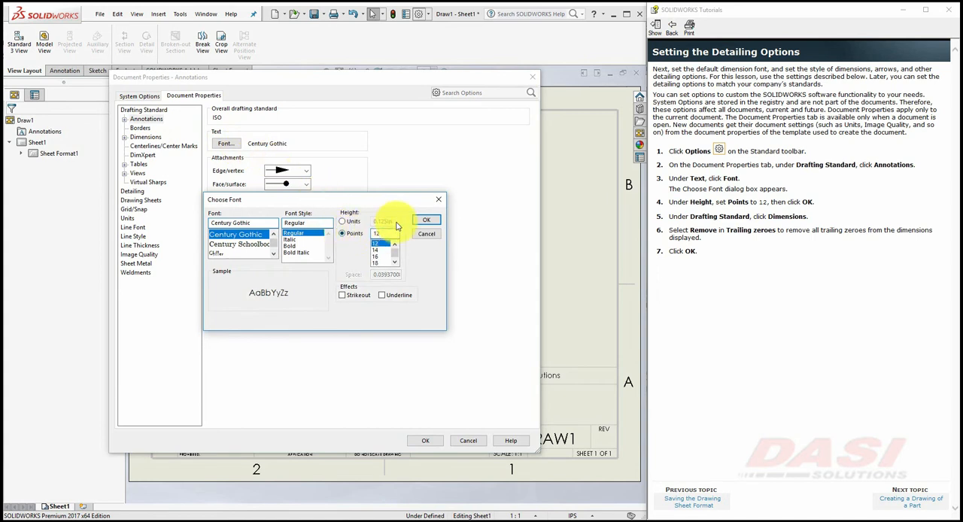
left_click(428, 220)
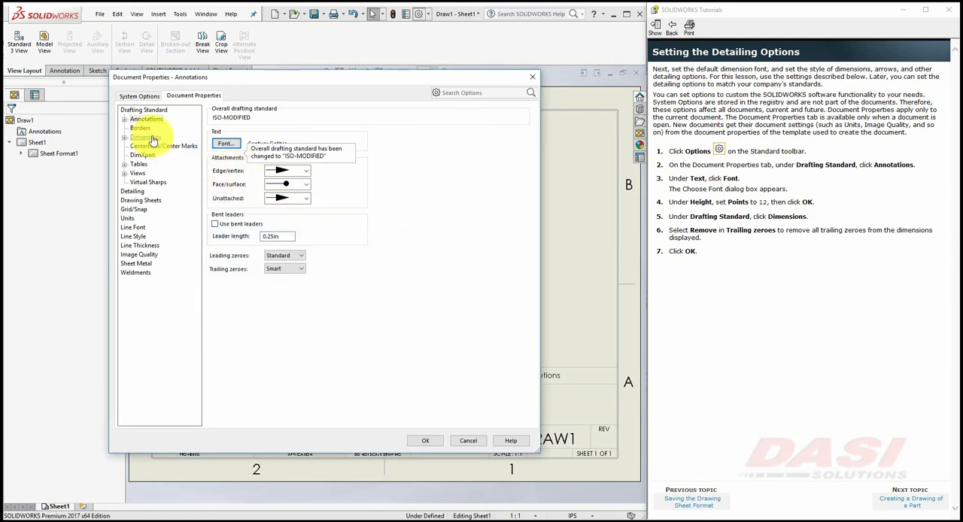
Step: Set dimension trailing zeros to Remove and apply the detailing options
left_click(145, 136)
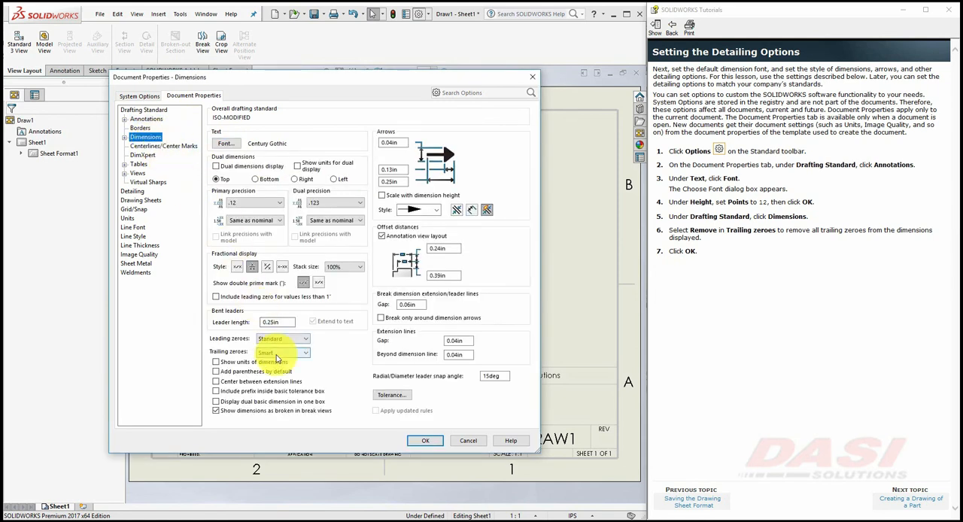
left_click(301, 352)
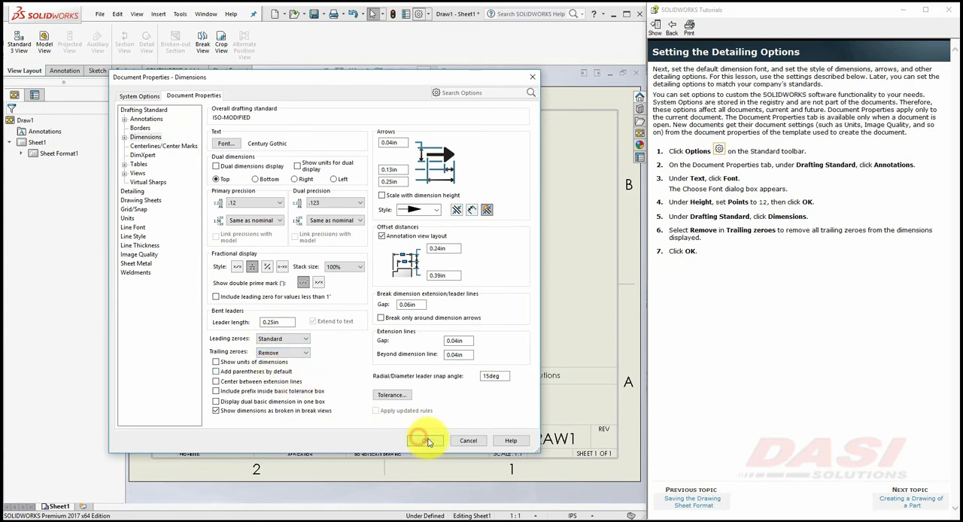
left_click(422, 440)
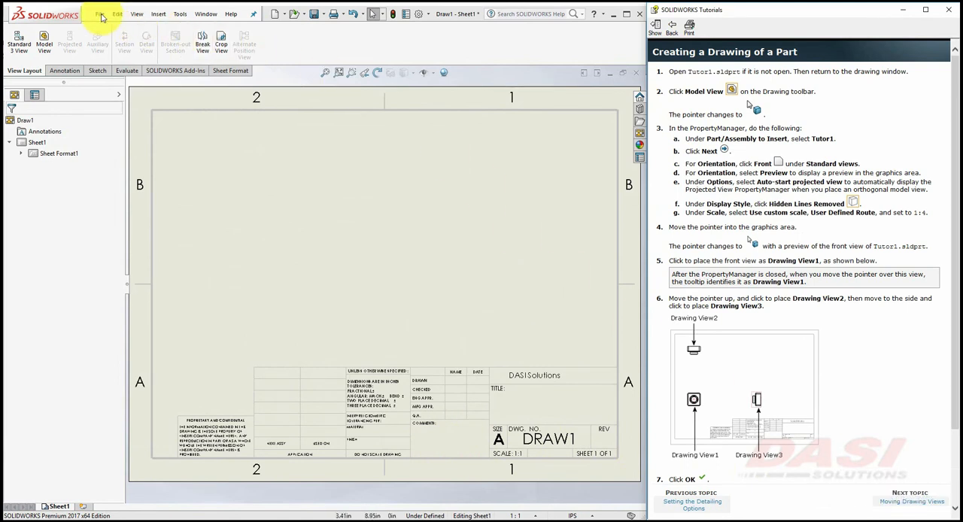
Step: Open Tutor1.SLDPRT from the Tutorial folder
left_click(99, 15)
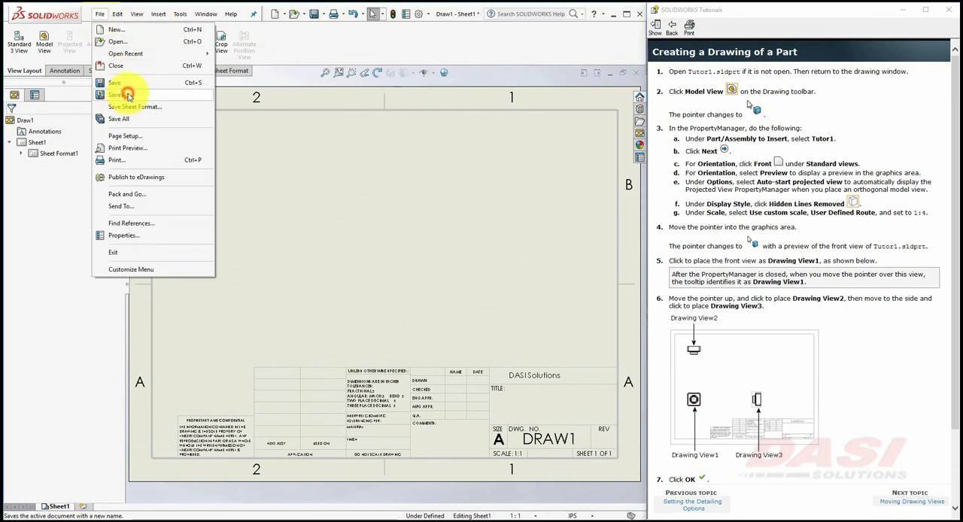
left_click(117, 93)
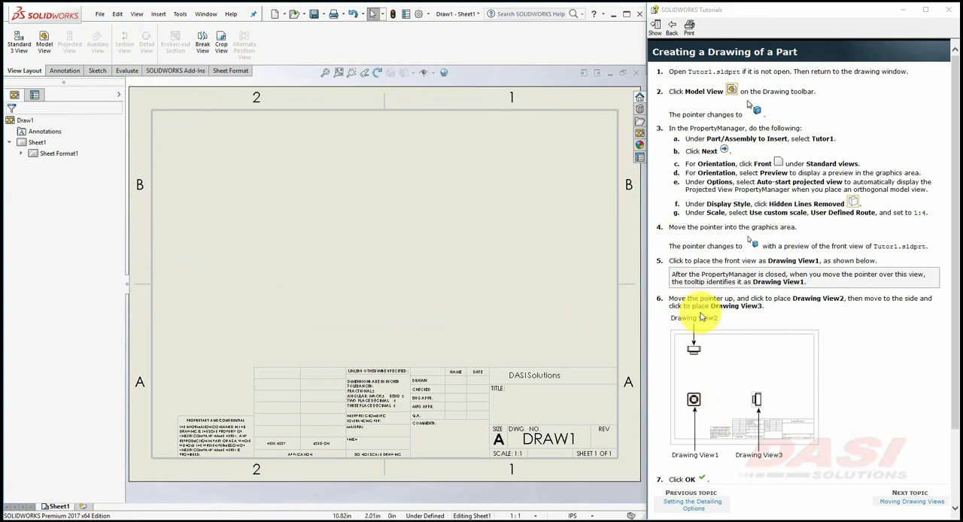
mouse_move(295, 13)
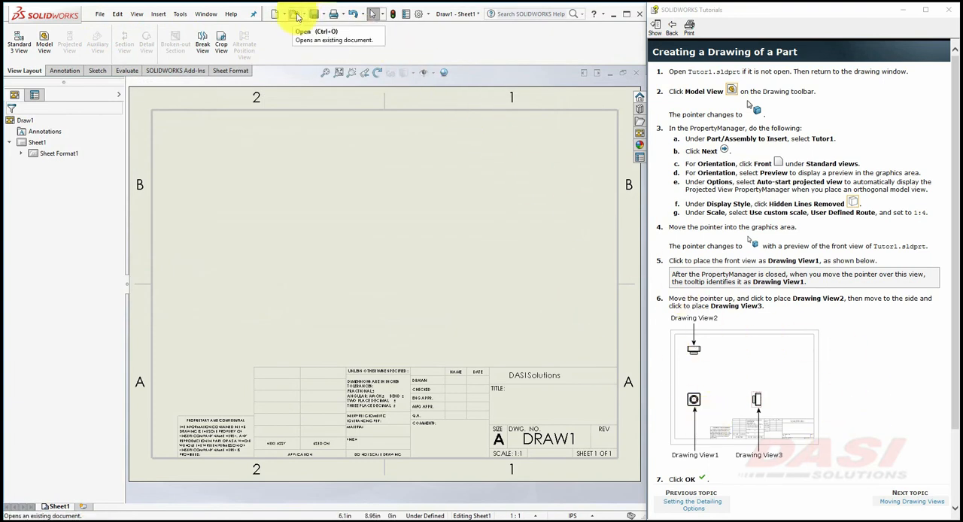
left_click(298, 13)
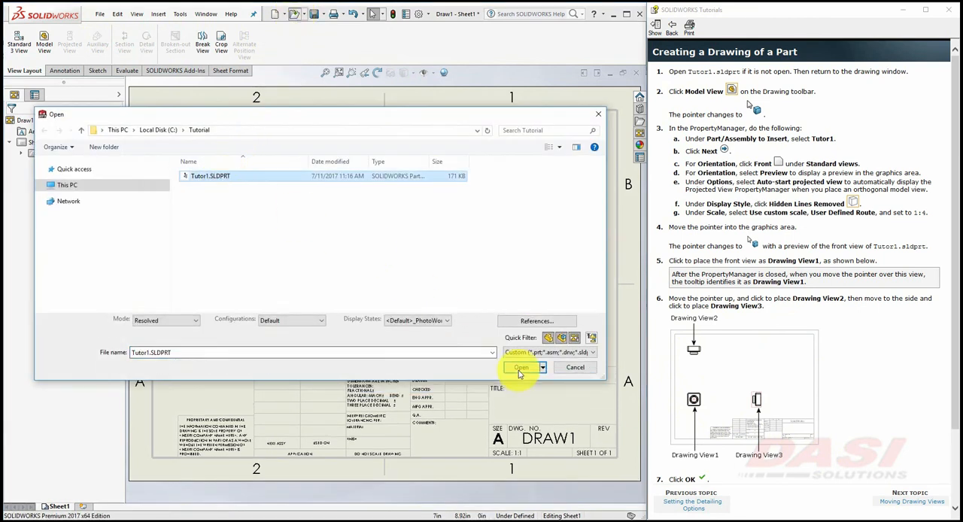
left_click(521, 367)
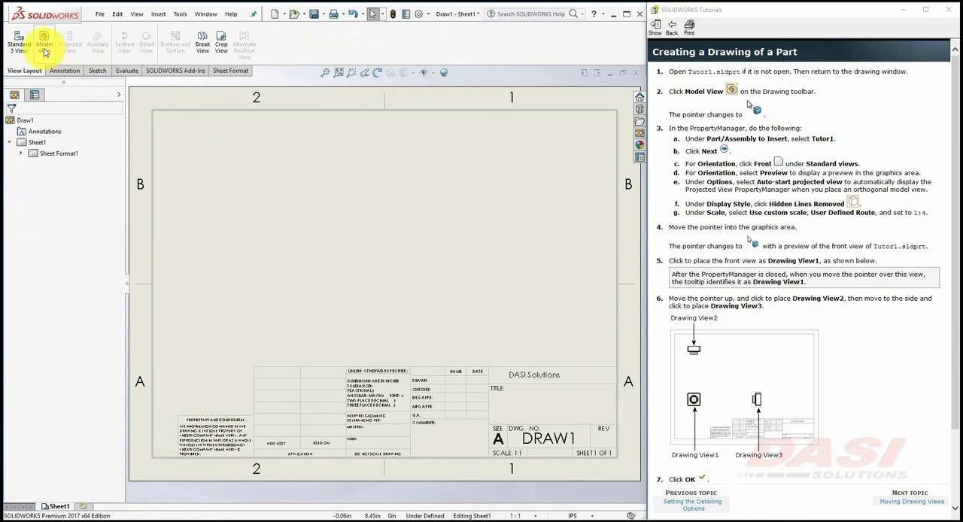
Step: Insert Tutor1's front view at a custom scale with projected top and right views, then move them into place
left_click(45, 42)
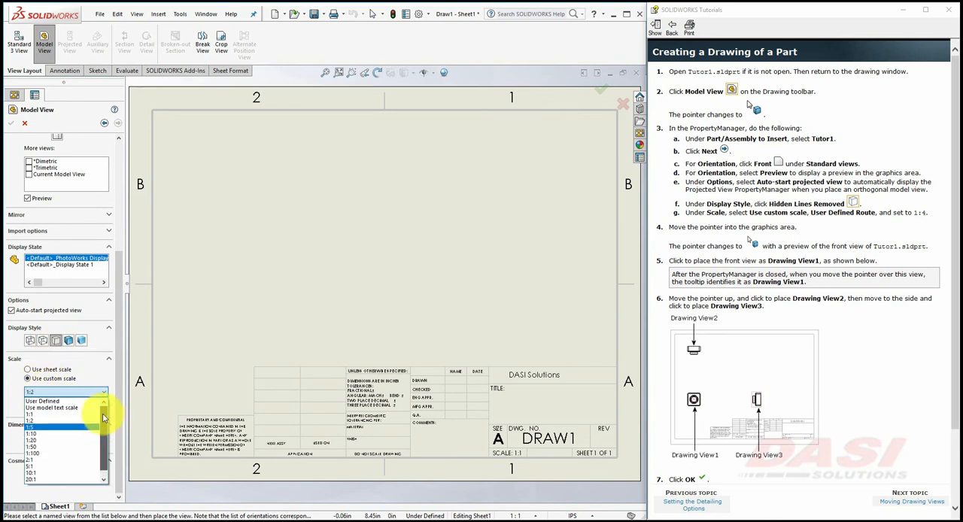
left_click(45, 412)
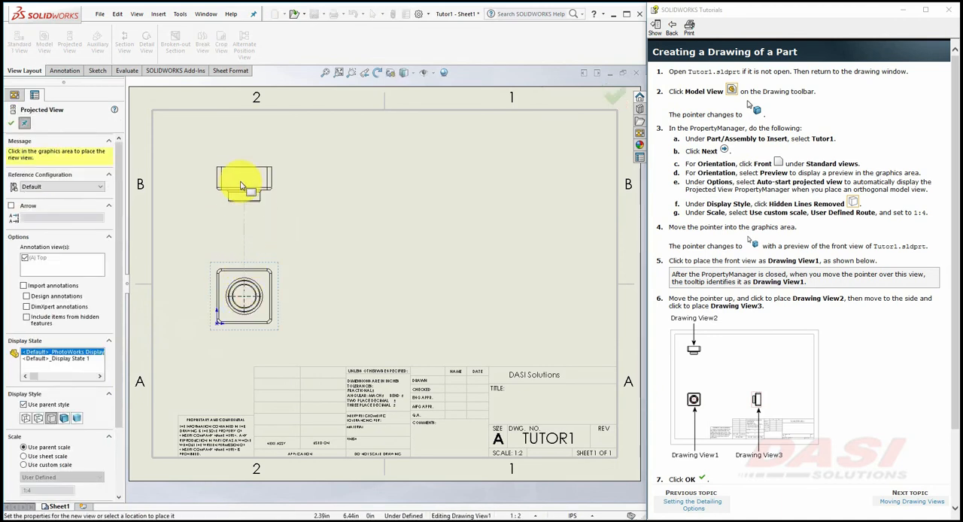
left_click(428, 293)
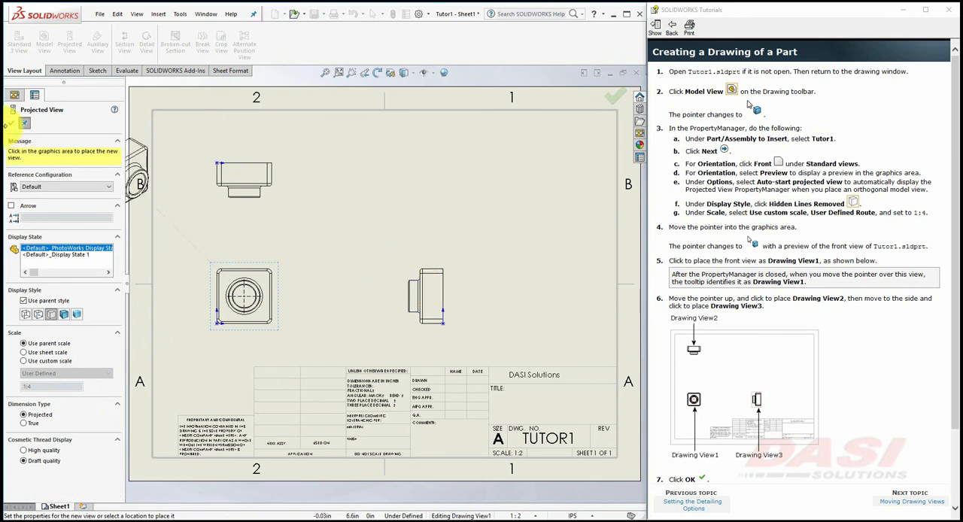
left_click(921, 495)
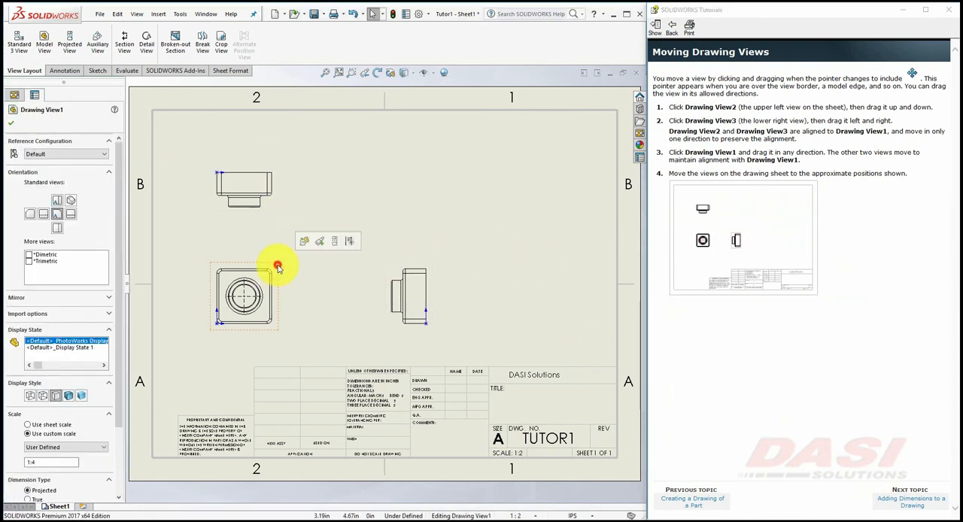
left_click_drag(264, 271, 263, 297)
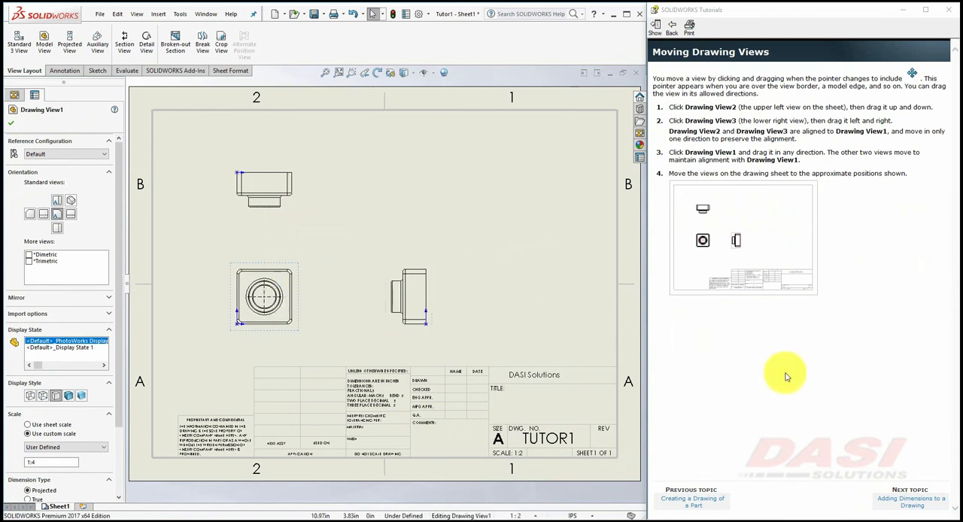
left_click(906, 502)
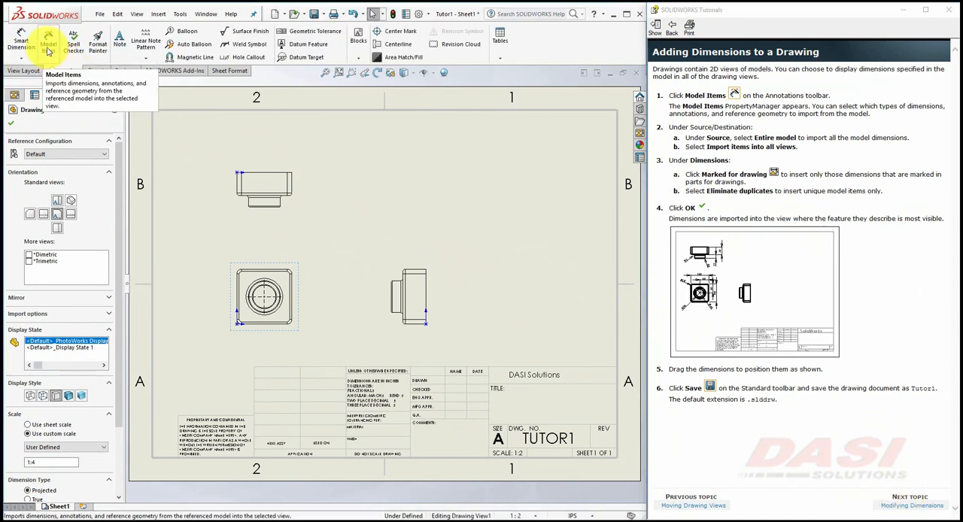
Step: Start Model Items with the source set to Entire model for import into all views
left_click(48, 39)
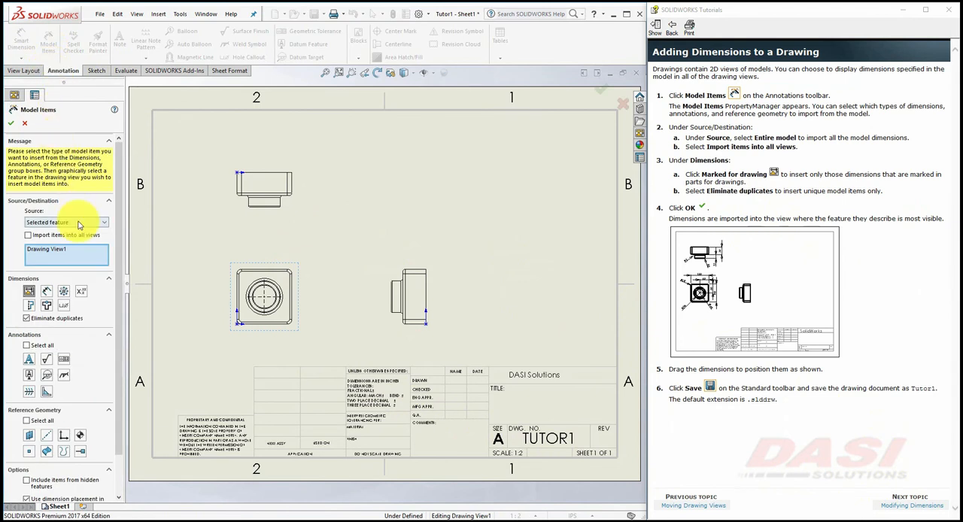
left_click(106, 223)
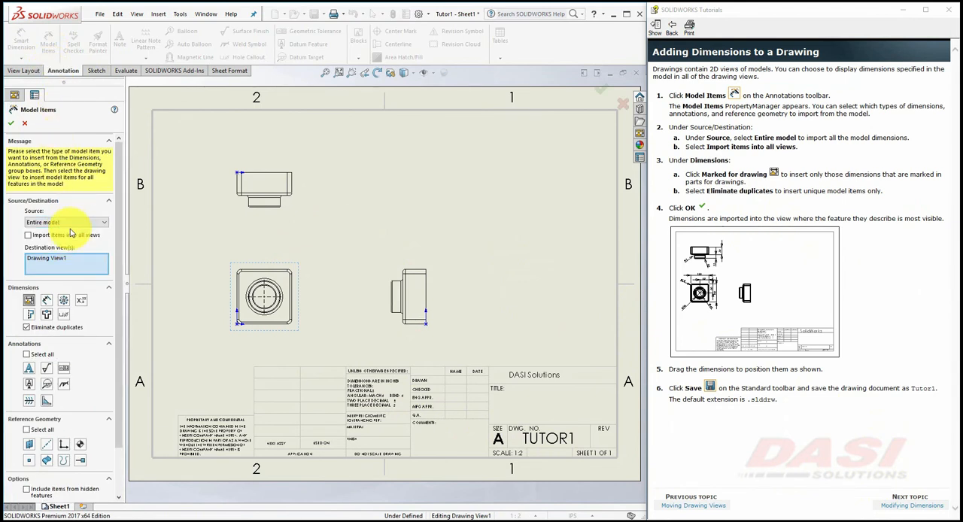
mouse_move(64, 235)
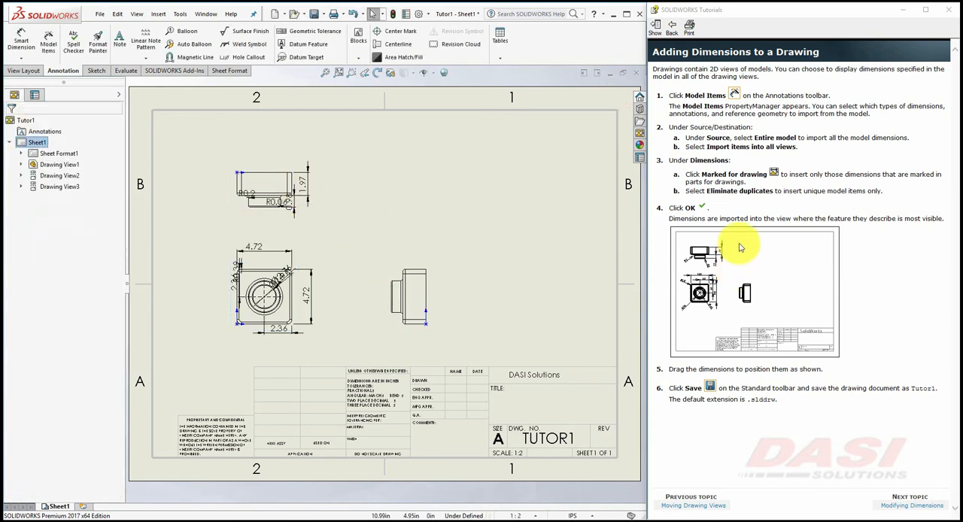
mouse_move(683, 297)
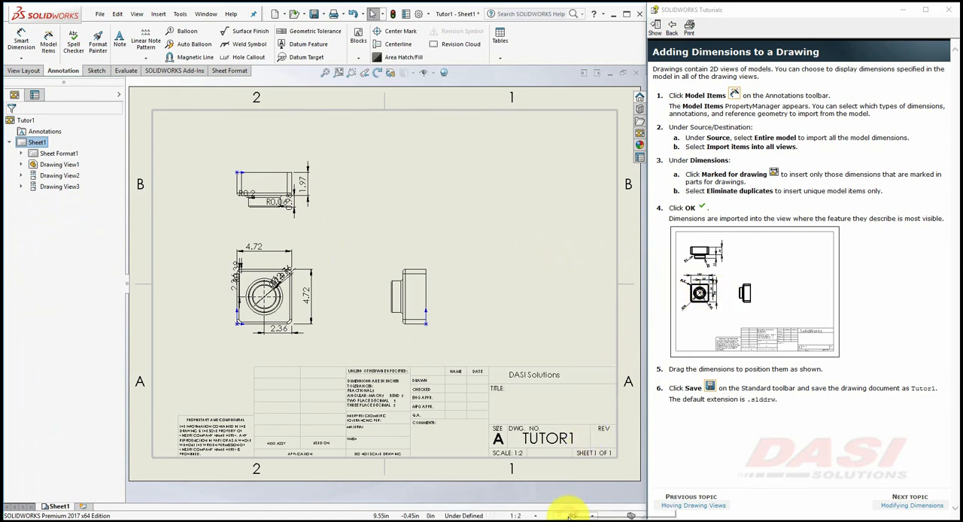
Step: Switch the drawing's unit system to MMGS so dimensions show in millimetres
left_click(572, 515)
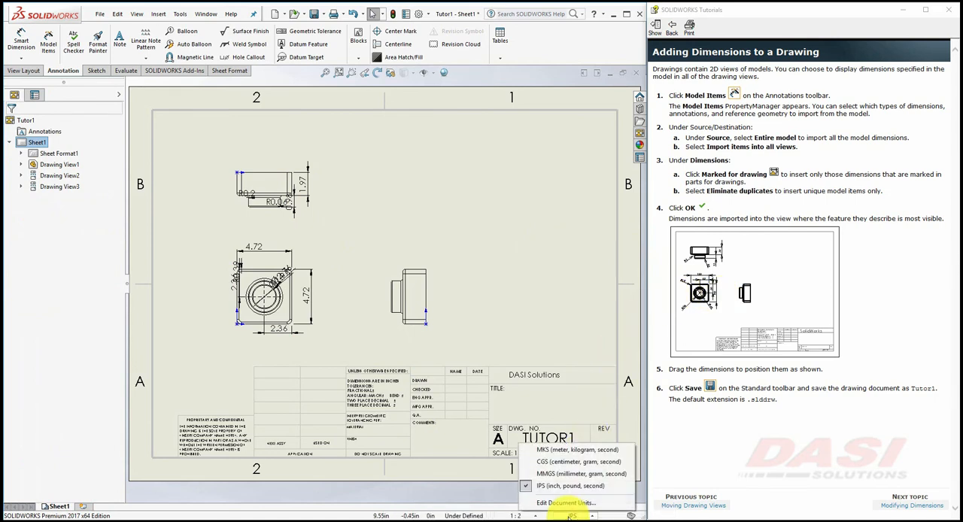
left_click(580, 474)
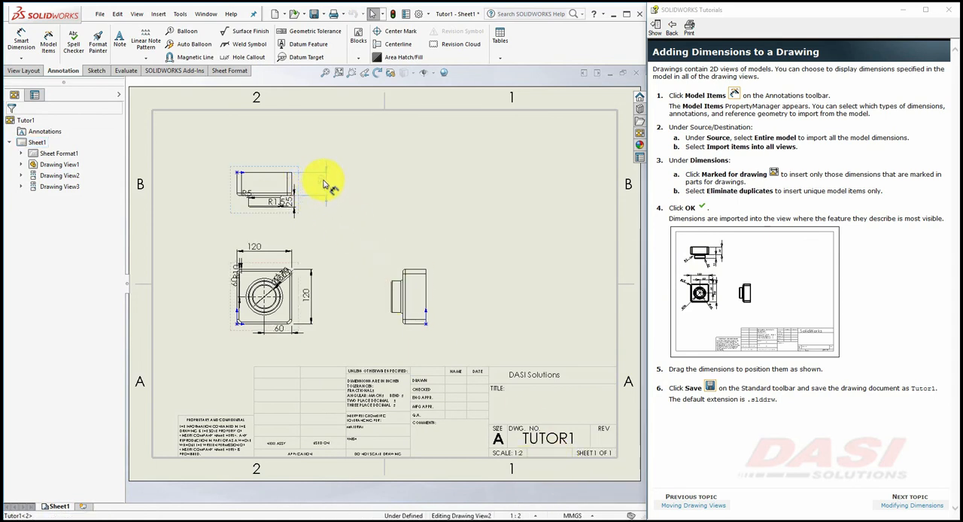
Step: Drag the R12 and diameter dimensions to clear positions around the top and front views
left_click(308, 188)
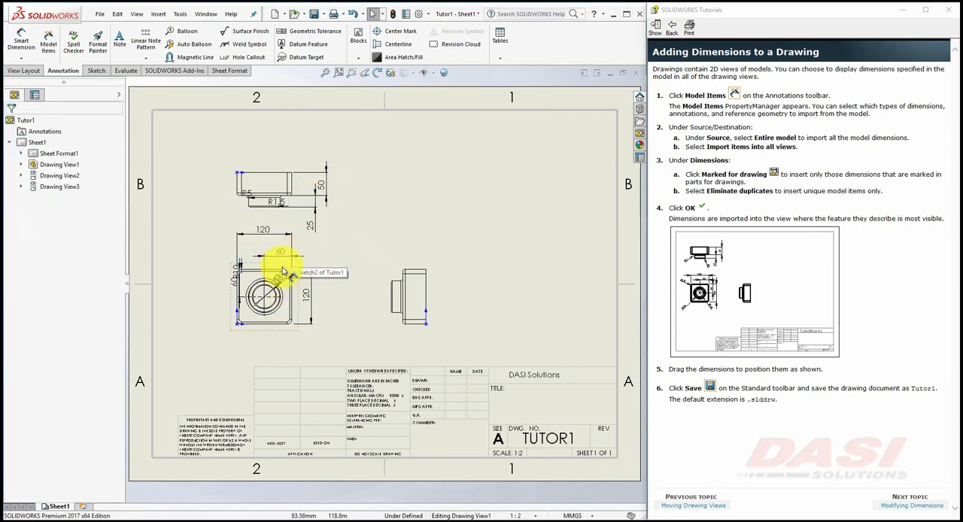
left_click(283, 280)
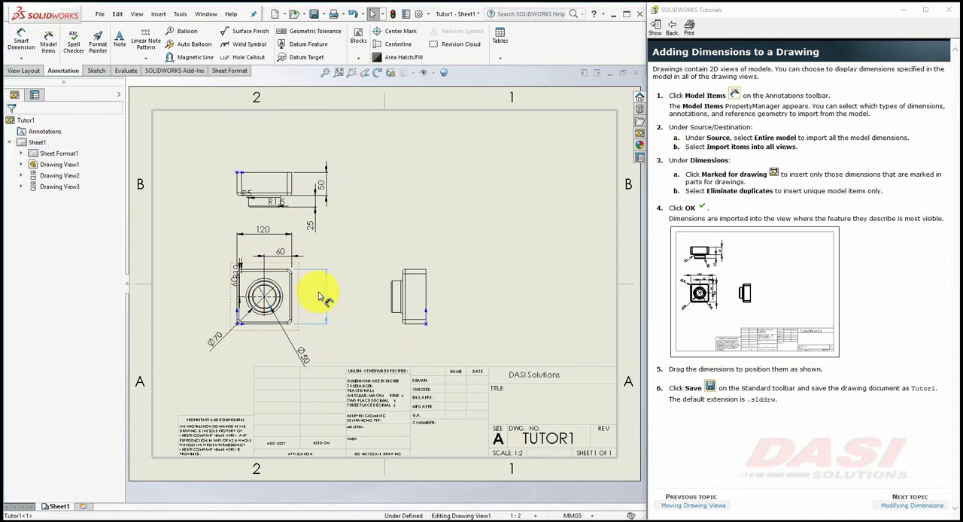
left_click(307, 295)
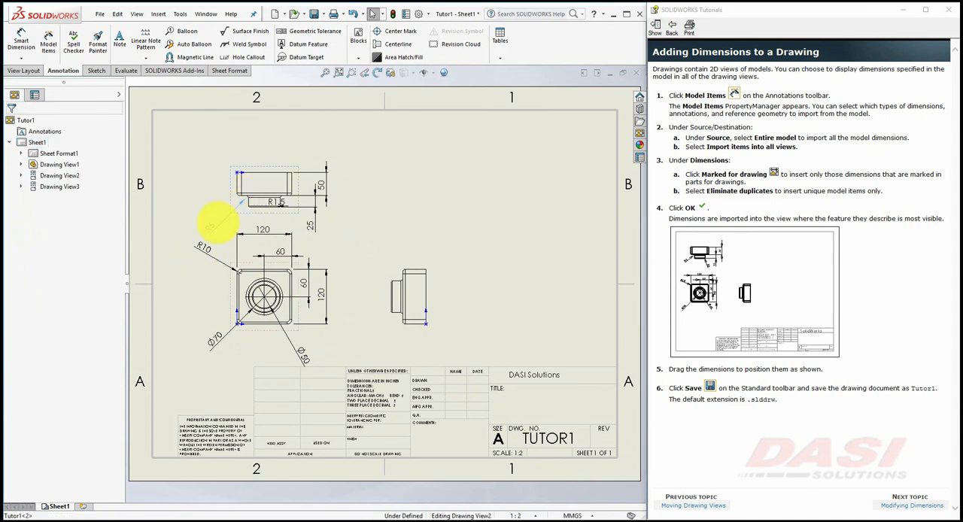
left_click(277, 167)
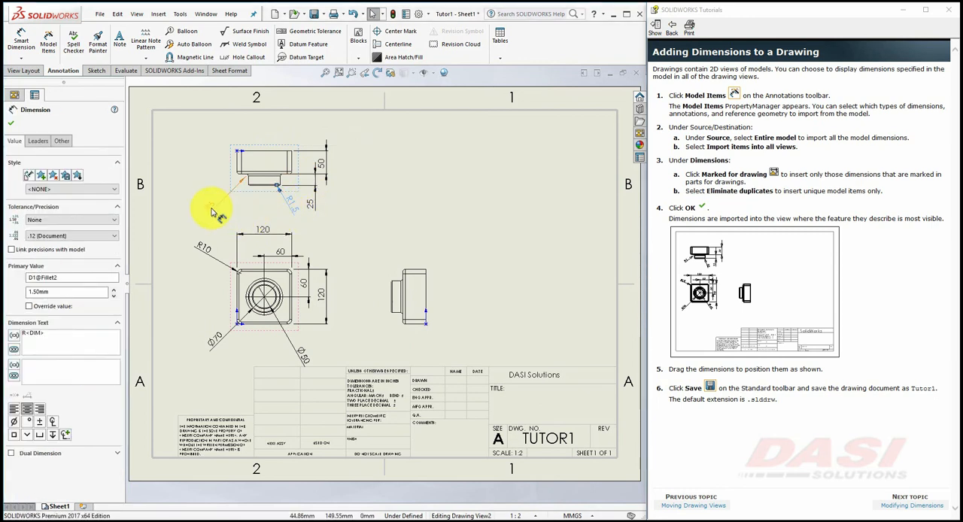
left_click(36, 142)
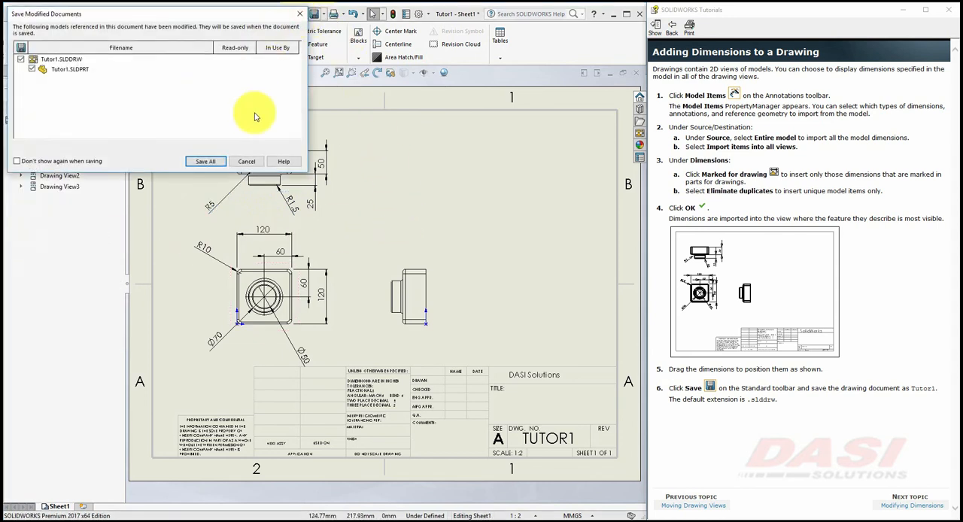
Step: Save all modified documents, keeping the drawing name Tutor1.SLDDRW
left_click(205, 161)
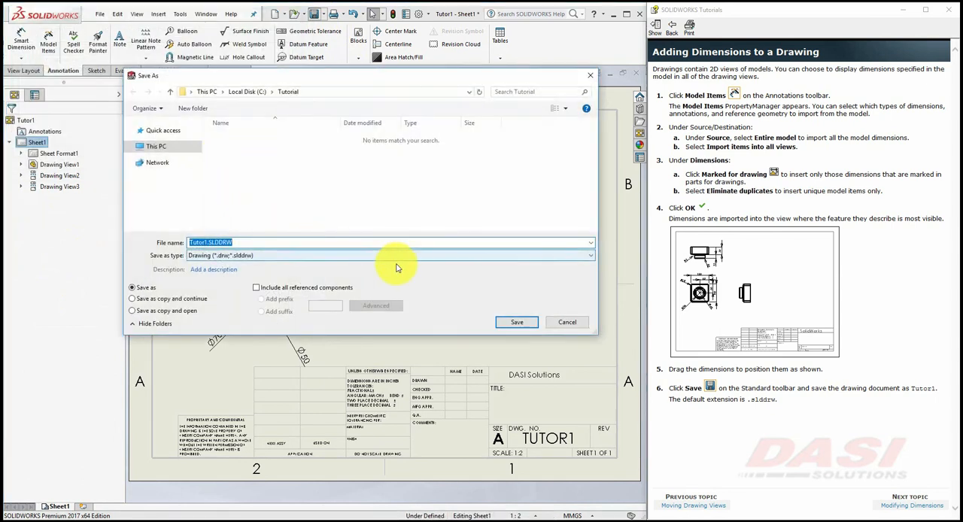
left_click(516, 322)
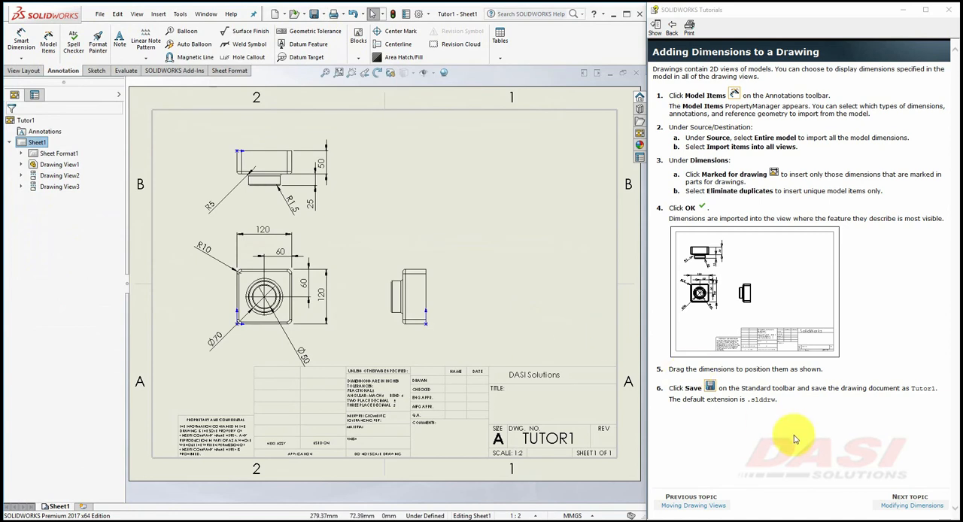
left_click(915, 494)
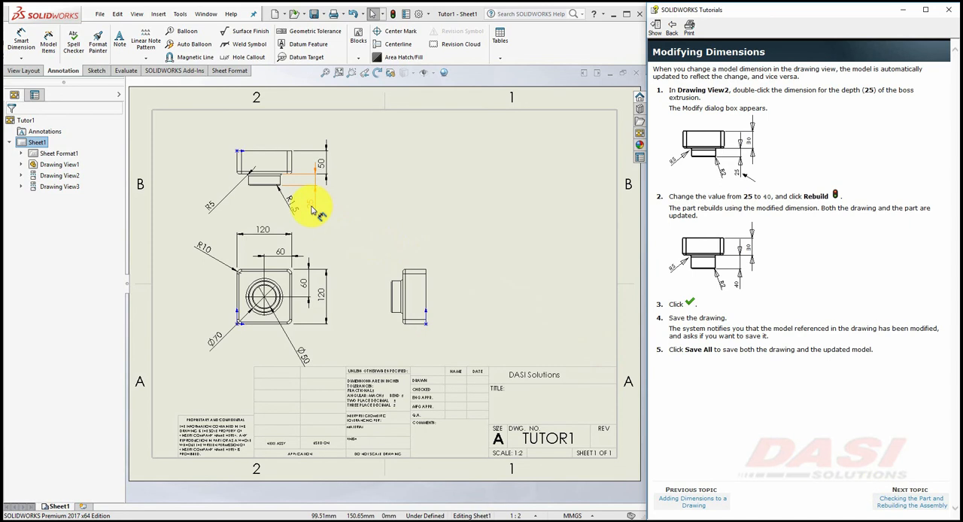
Step: Change the boss extrusion depth to 40 mm and save drawing and part together
double_click(322, 165)
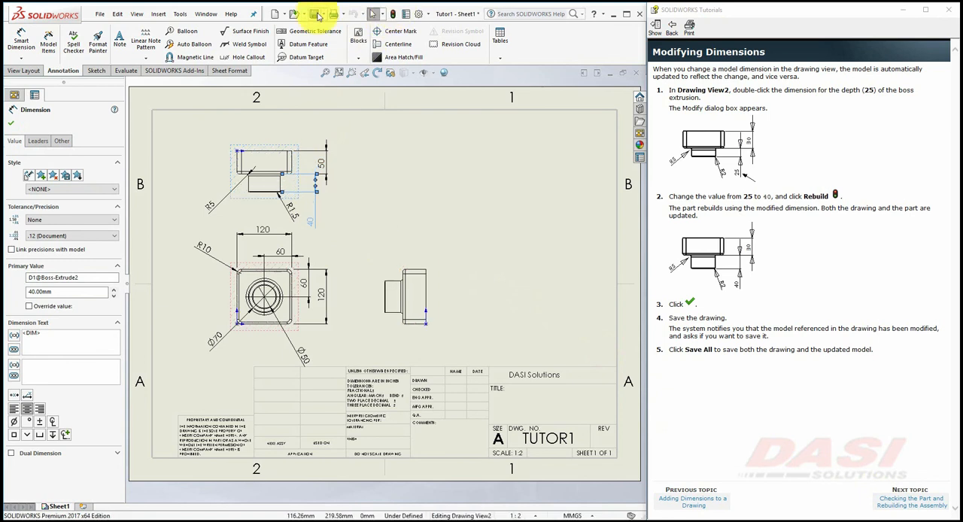
left_click(308, 14)
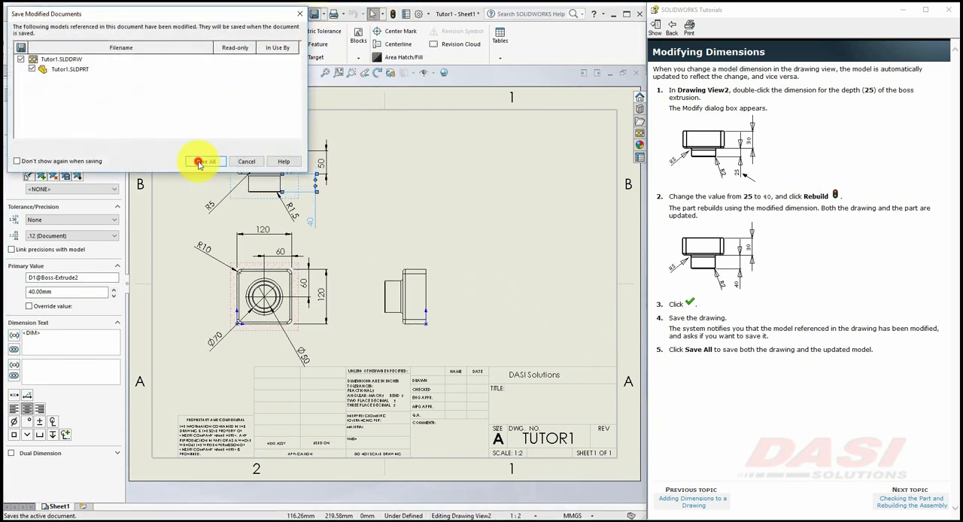
left_click(203, 161)
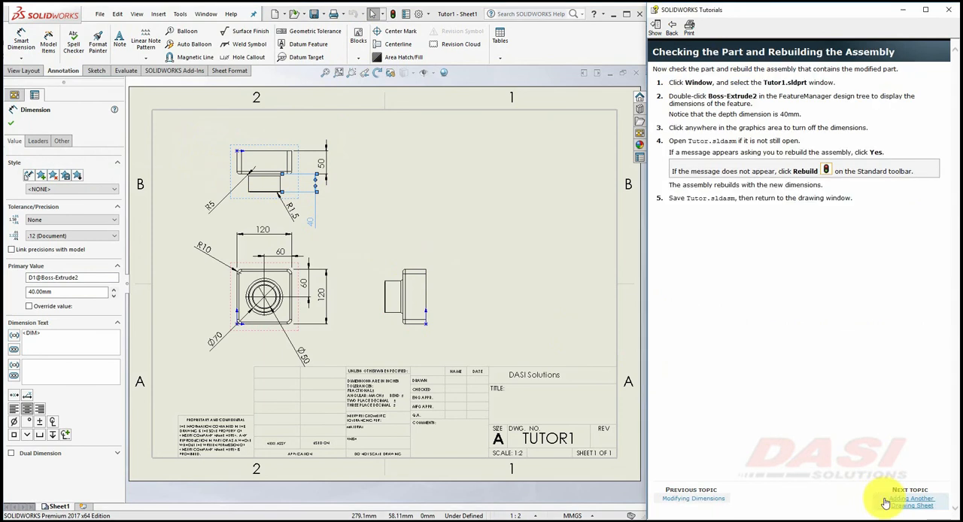
Step: Switch to the Tutor1 part window and display Boss-Extrude2's dimensions, then begin opening a document
left_click(205, 14)
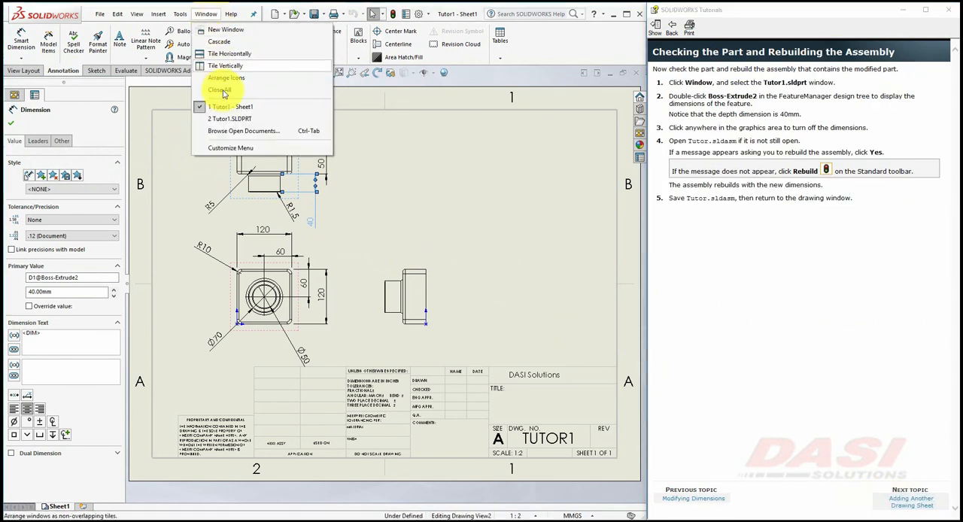
left_click(223, 119)
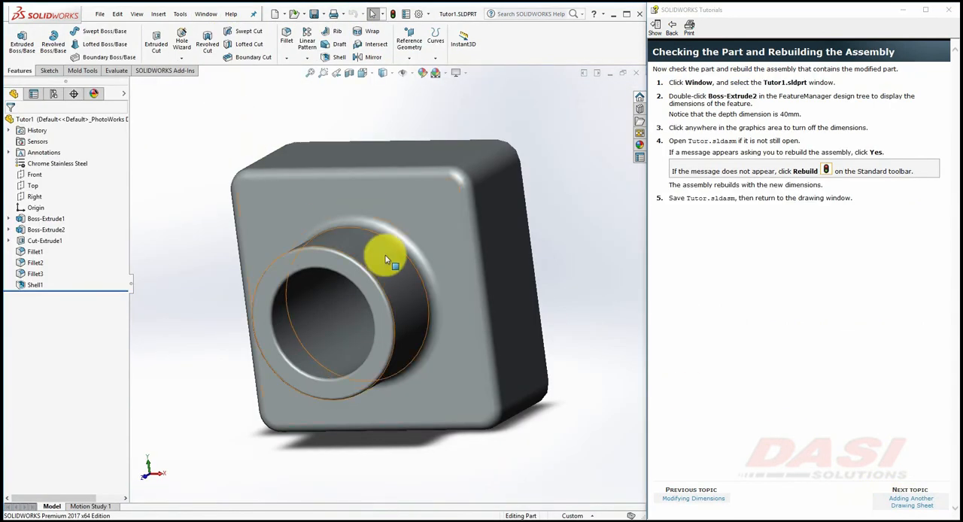
double_click(47, 229)
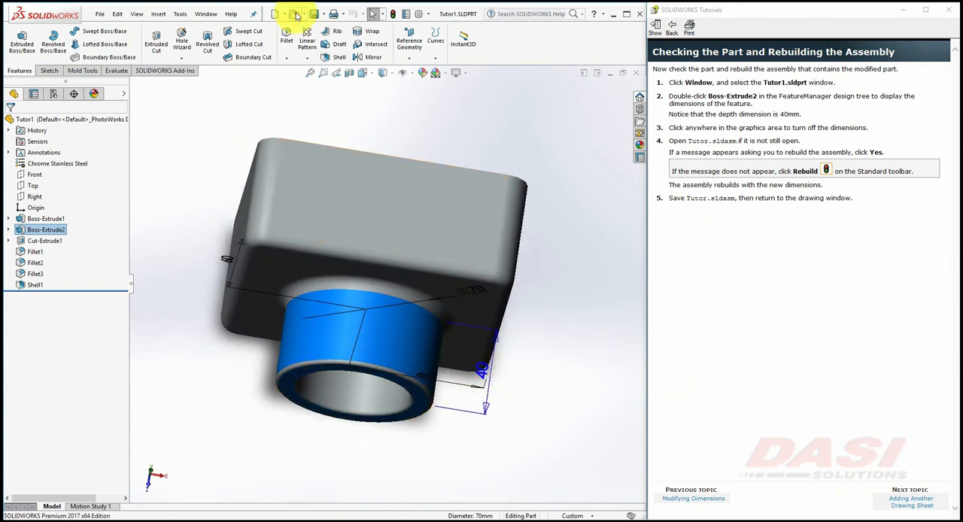
left_click(293, 14)
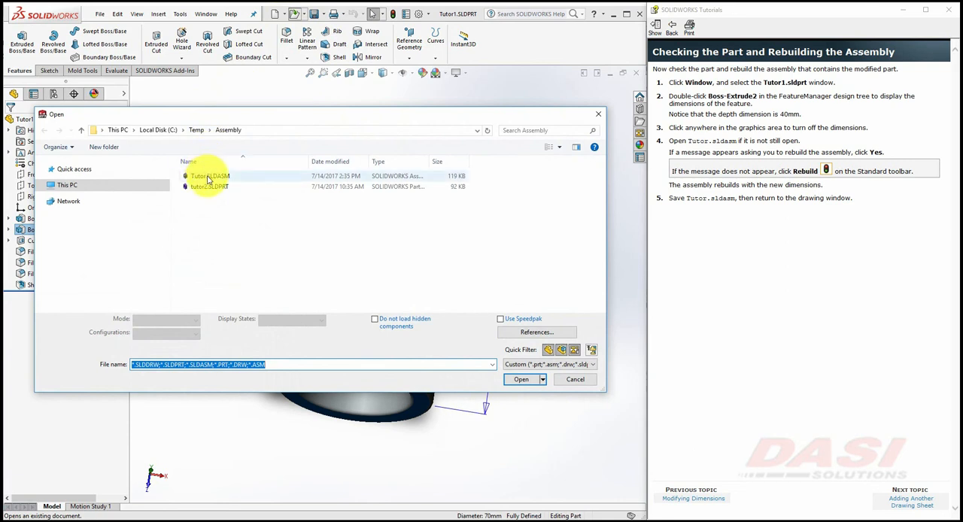
Step: Open Tutor.SLDASM, rebuild it with the 40 mm boss and save the assembly
left_click(211, 174)
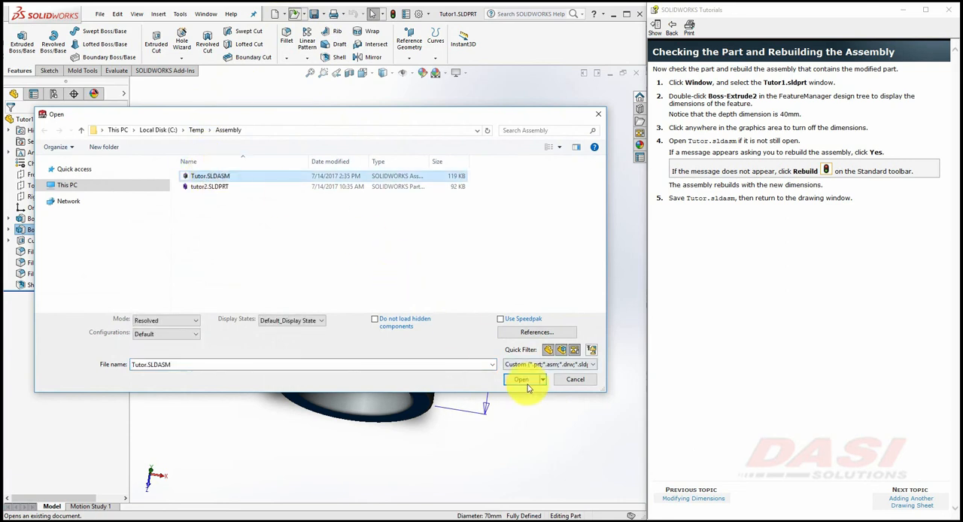
left_click(520, 379)
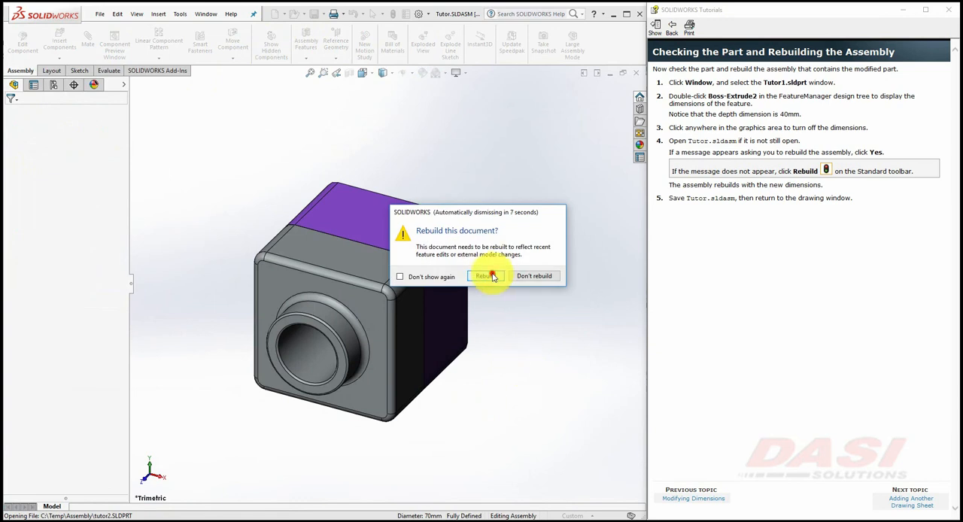
left_click(486, 275)
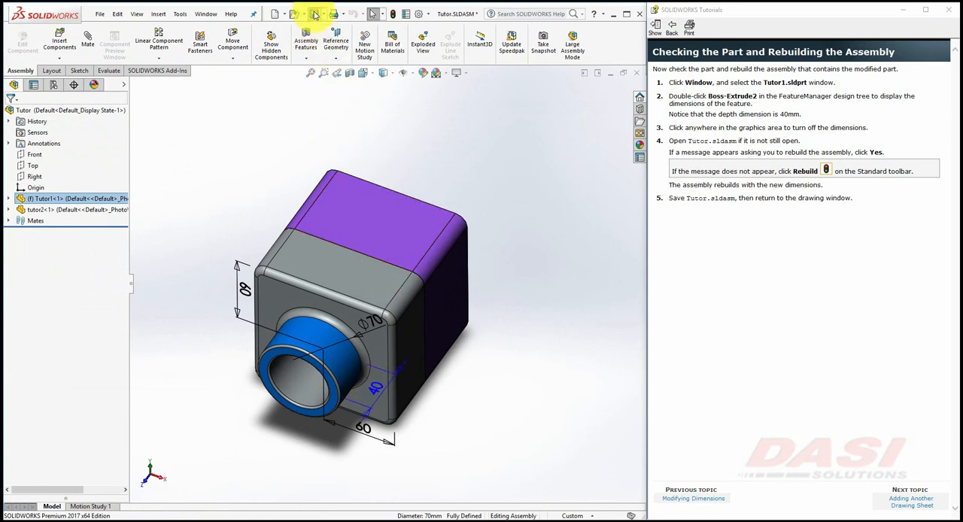
left_click(204, 14)
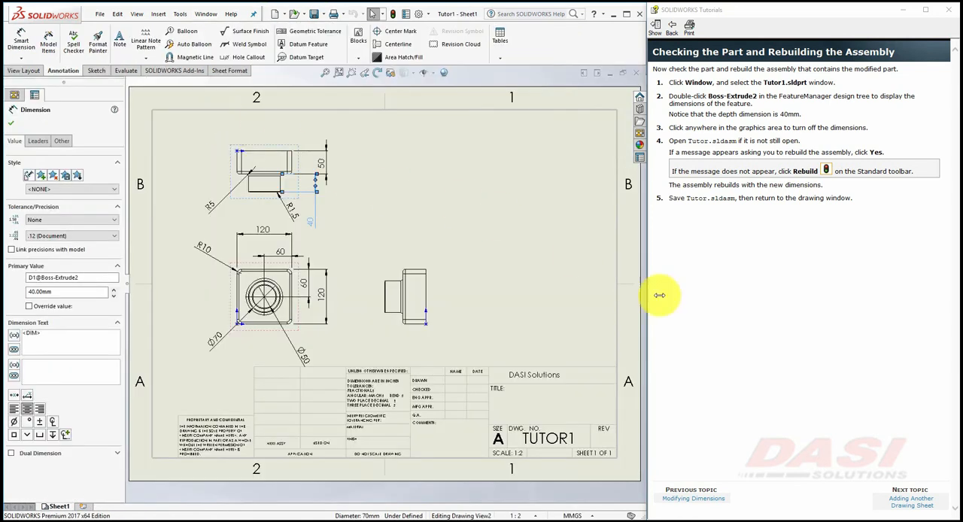
Step: Add Sheet2 to the drawing using the tutorial sheet format after dismissing the format warning
left_click(912, 500)
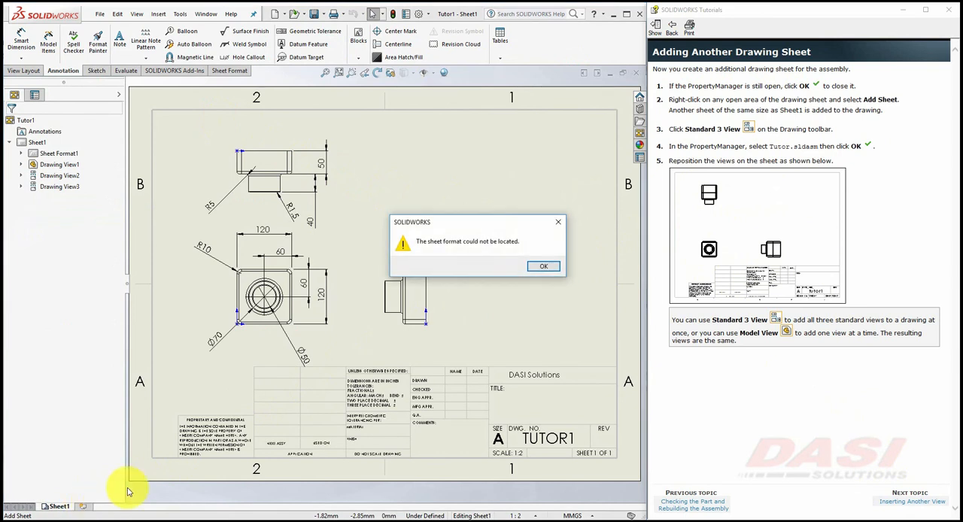
left_click(543, 265)
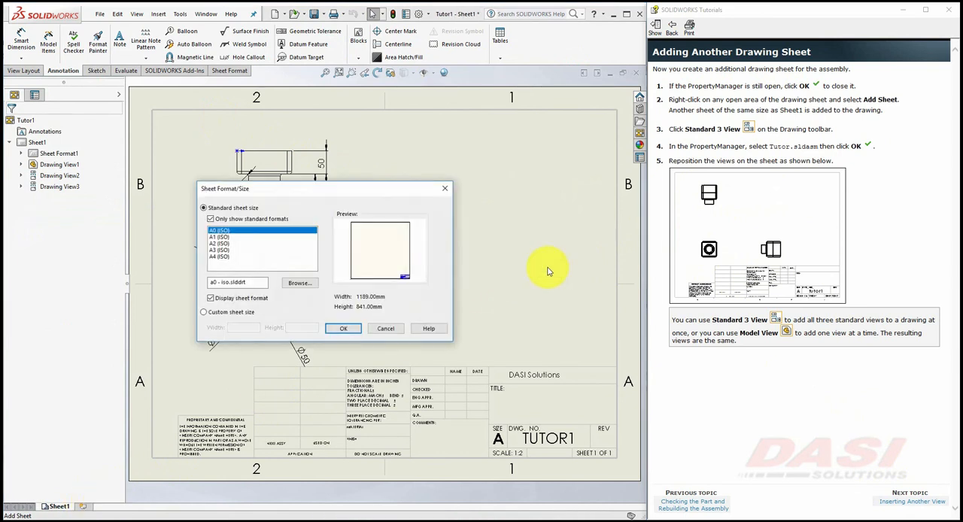
left_click(210, 220)
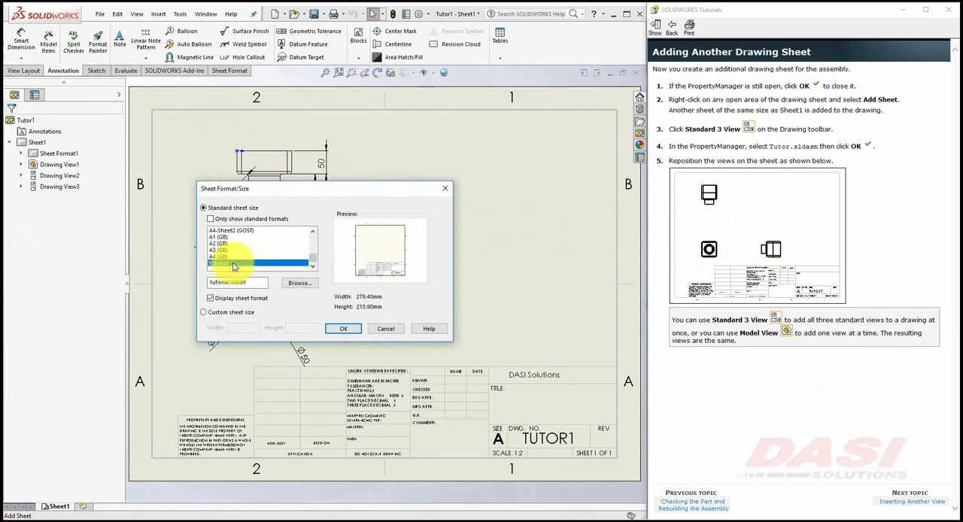
left_click(343, 328)
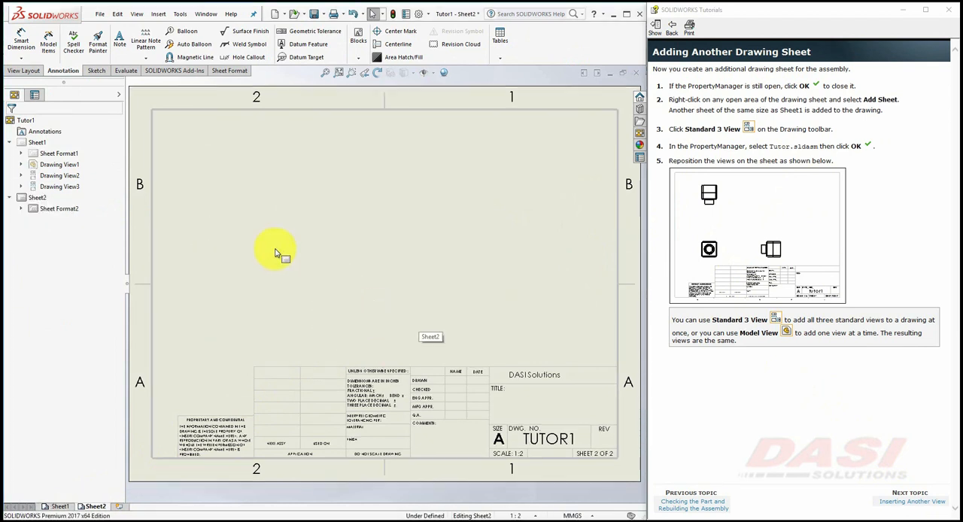
Step: Insert Standard 3 View of the Tutor assembly on Sheet2 from the View Layout tools
left_click(18, 70)
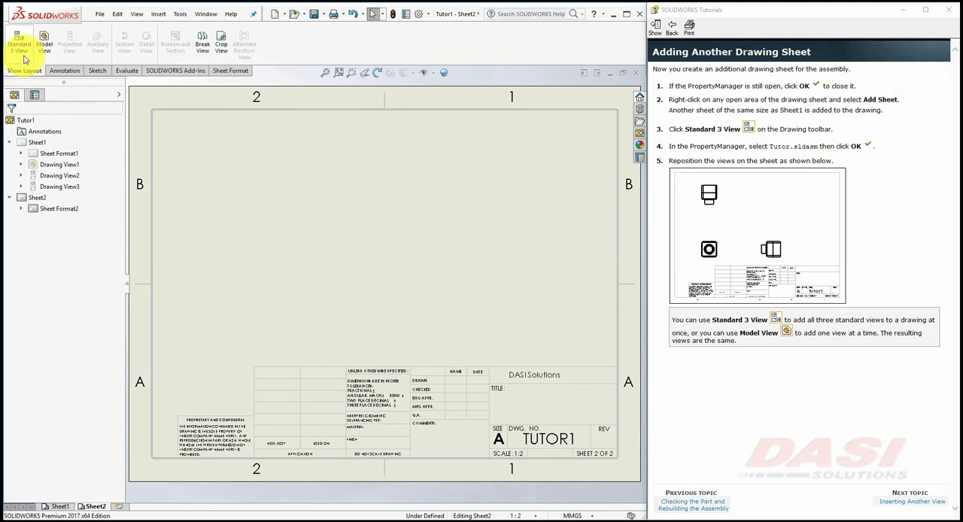
left_click(20, 42)
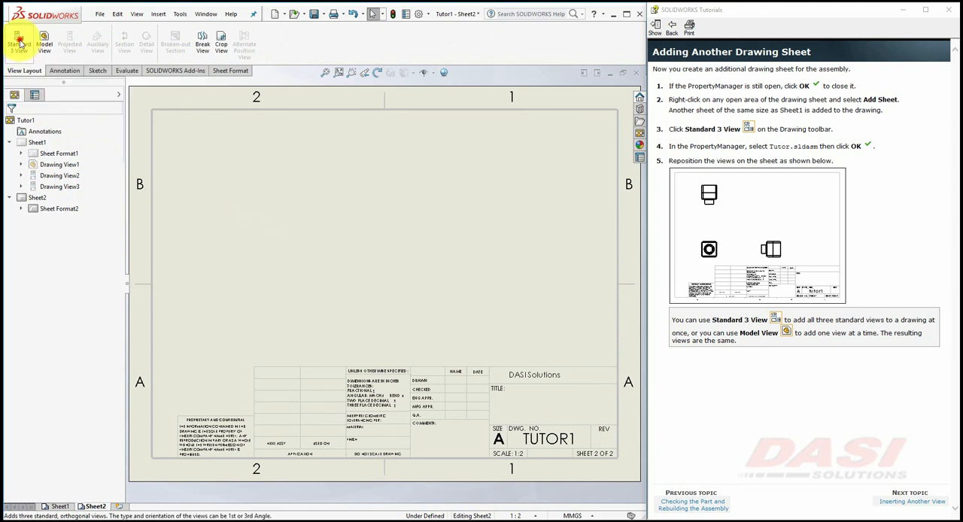
left_click(16, 39)
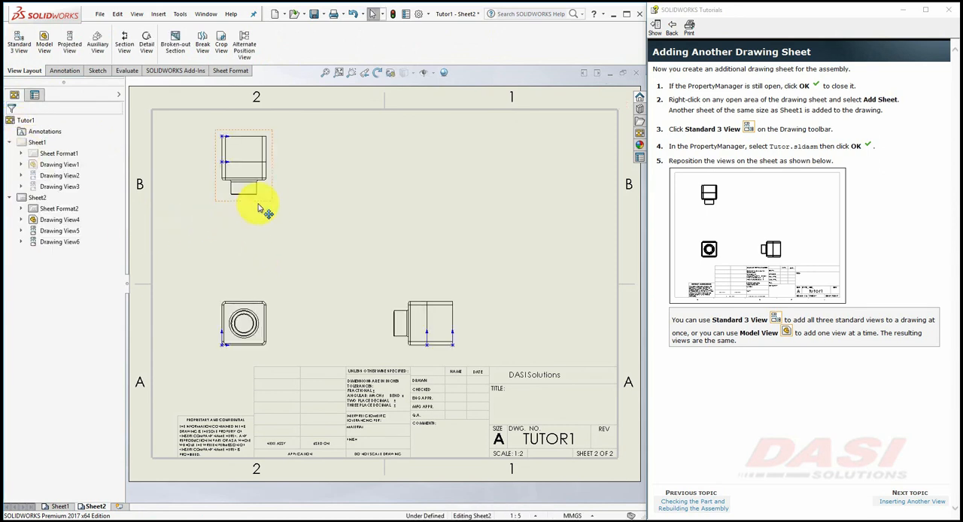
left_click(244, 170)
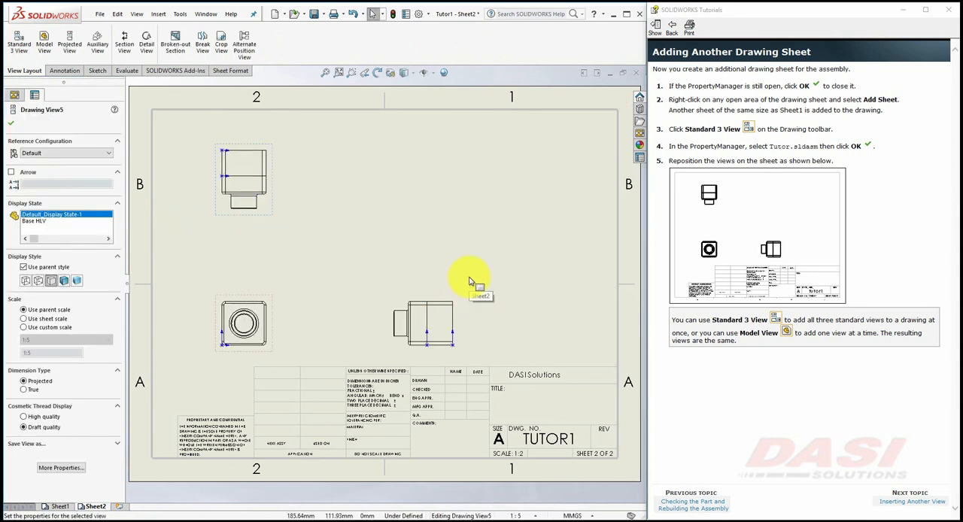
left_click(918, 501)
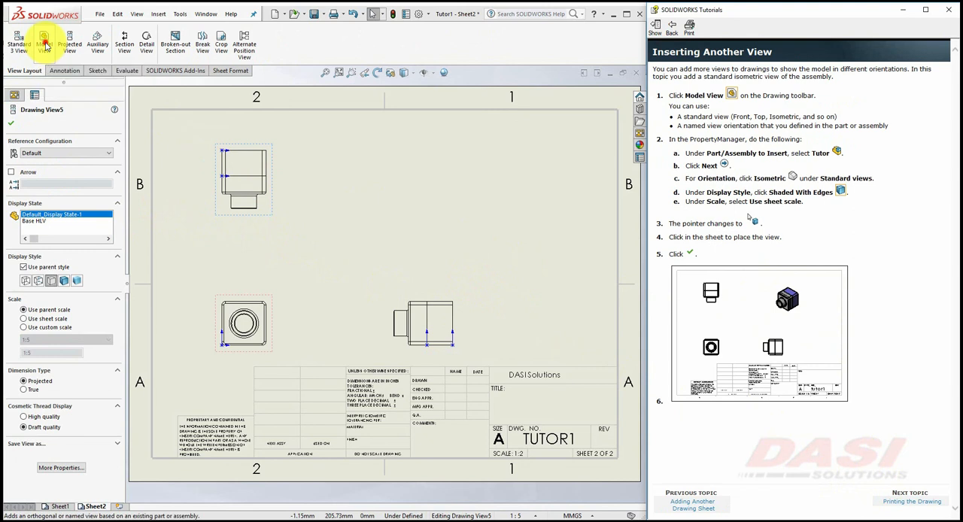
Step: Start a Model View of the Tutor assembly and proceed to its orientation choices
left_click(50, 42)
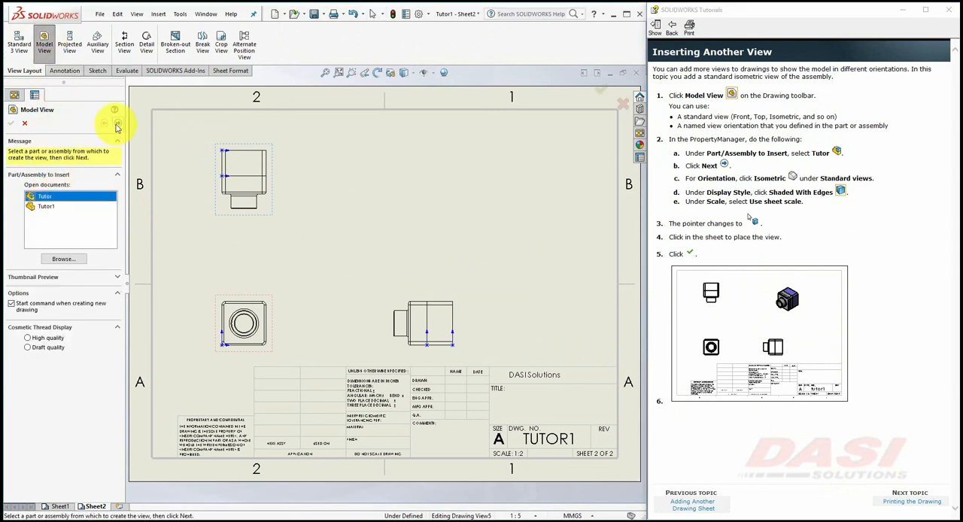
left_click(118, 125)
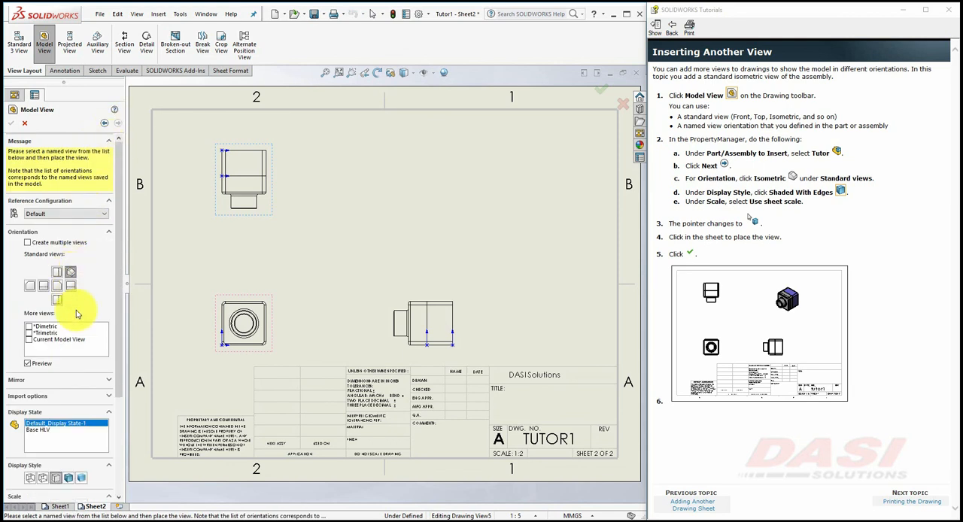
mouse_move(69, 475)
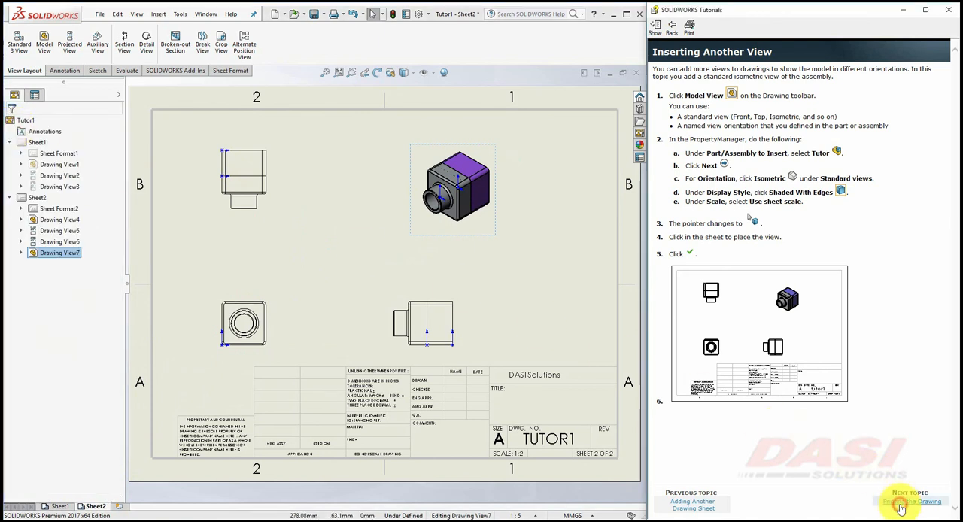
Step: In File > Print, set Page Setup to Scale to fit and confirm
left_click(906, 503)
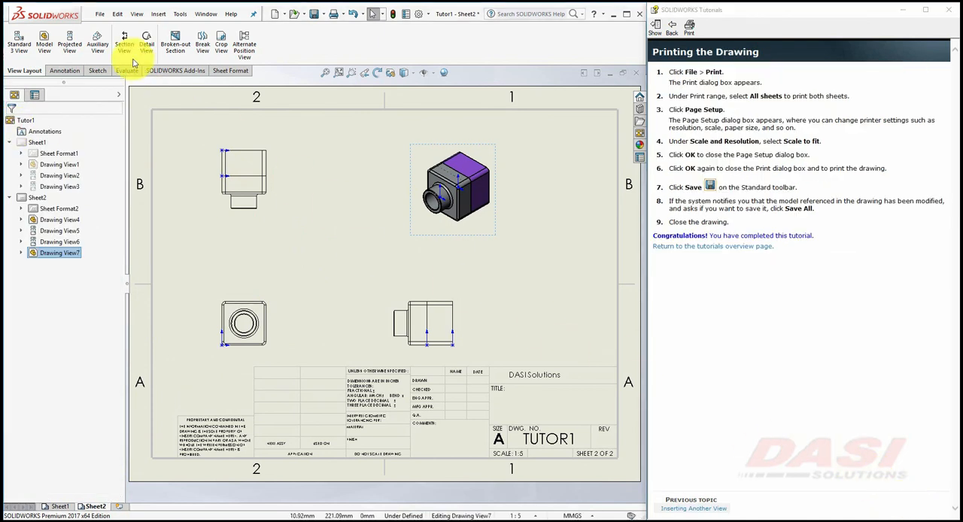
left_click(98, 17)
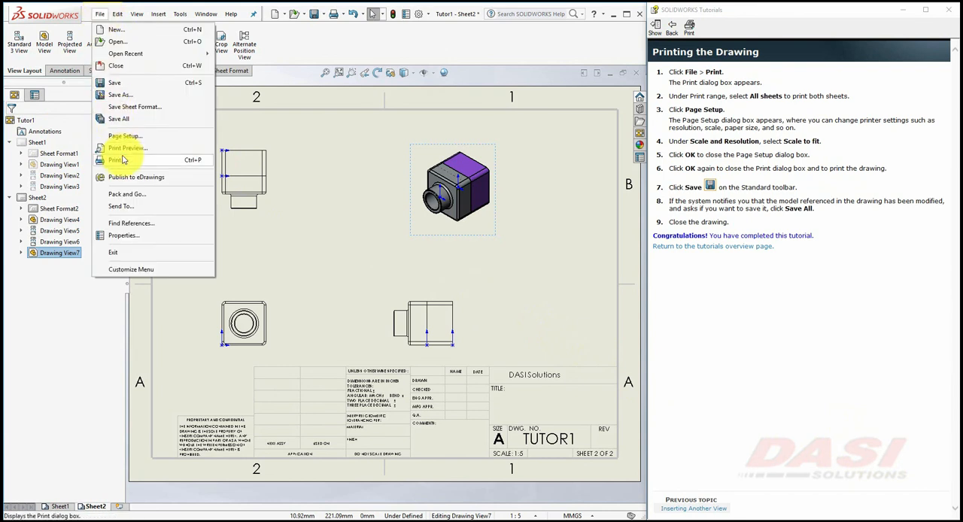
left_click(118, 159)
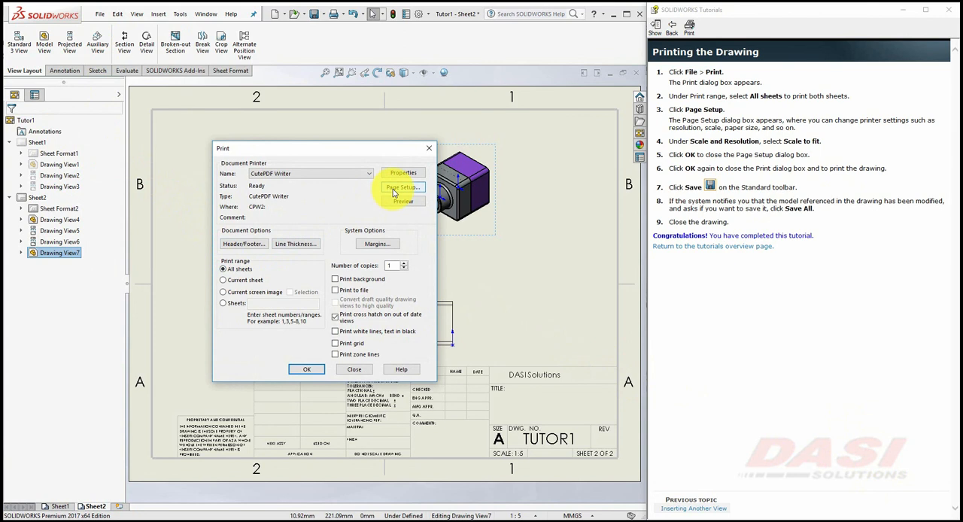
left_click(402, 187)
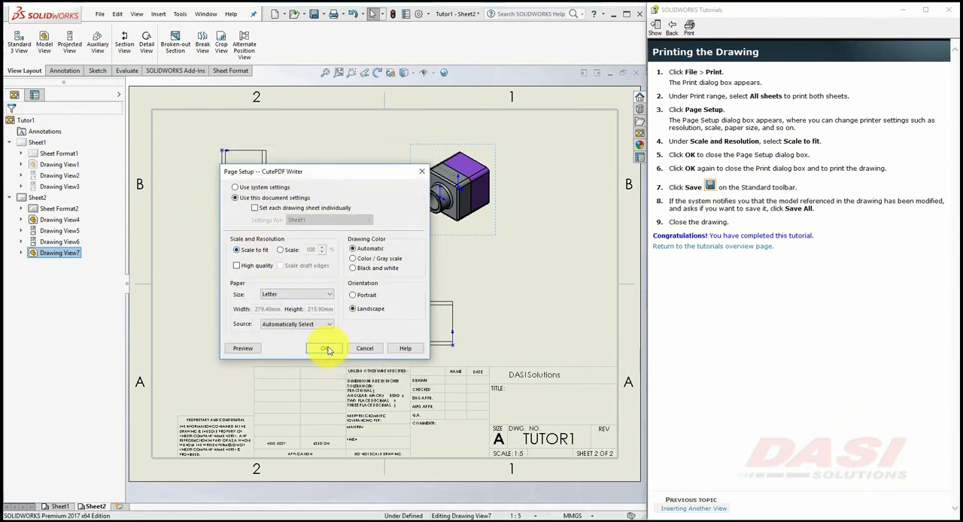
left_click(323, 347)
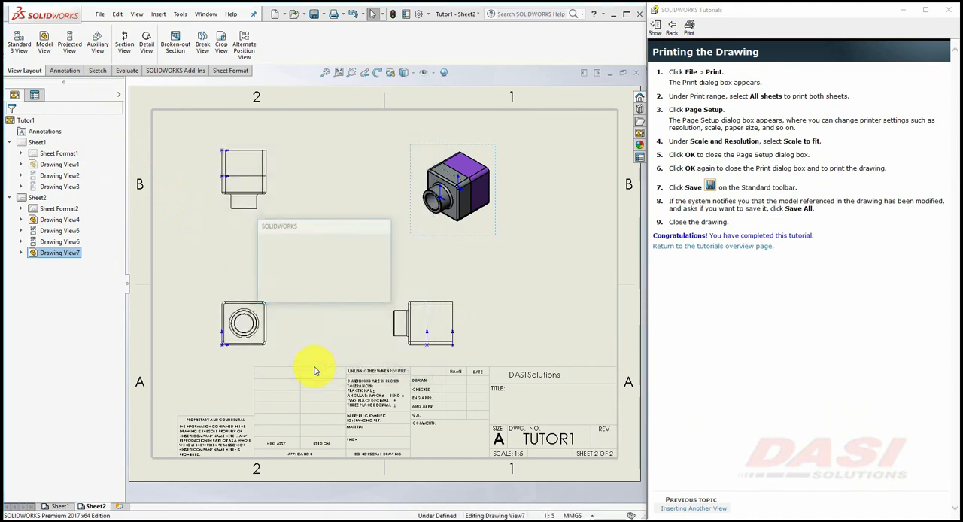